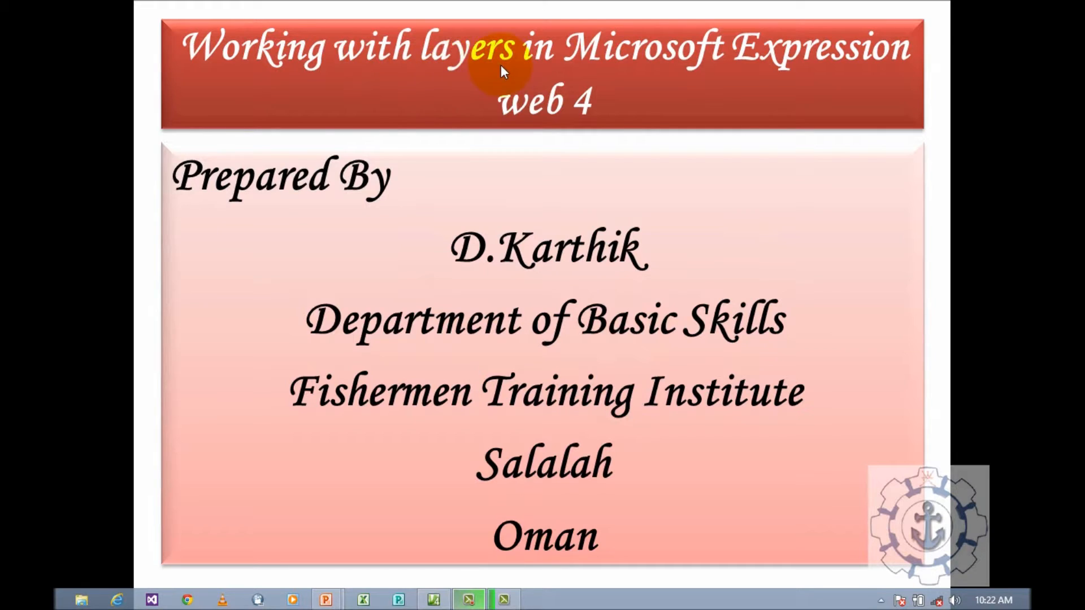
{"action": "mouse_move", "coordinate": [506, 127]}
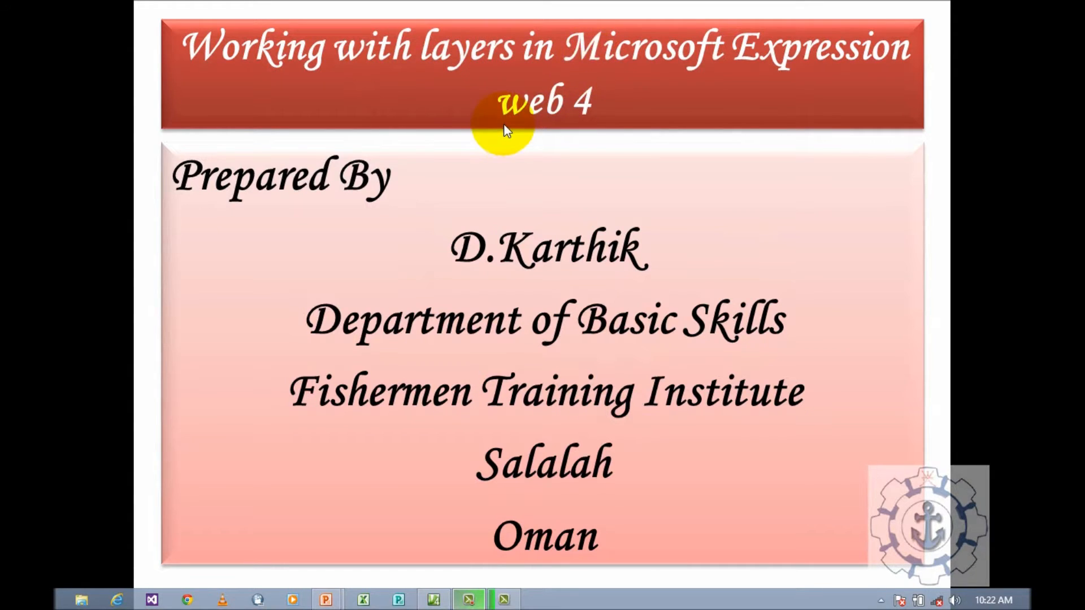
{"action": "mouse_move", "coordinate": [485, 128]}
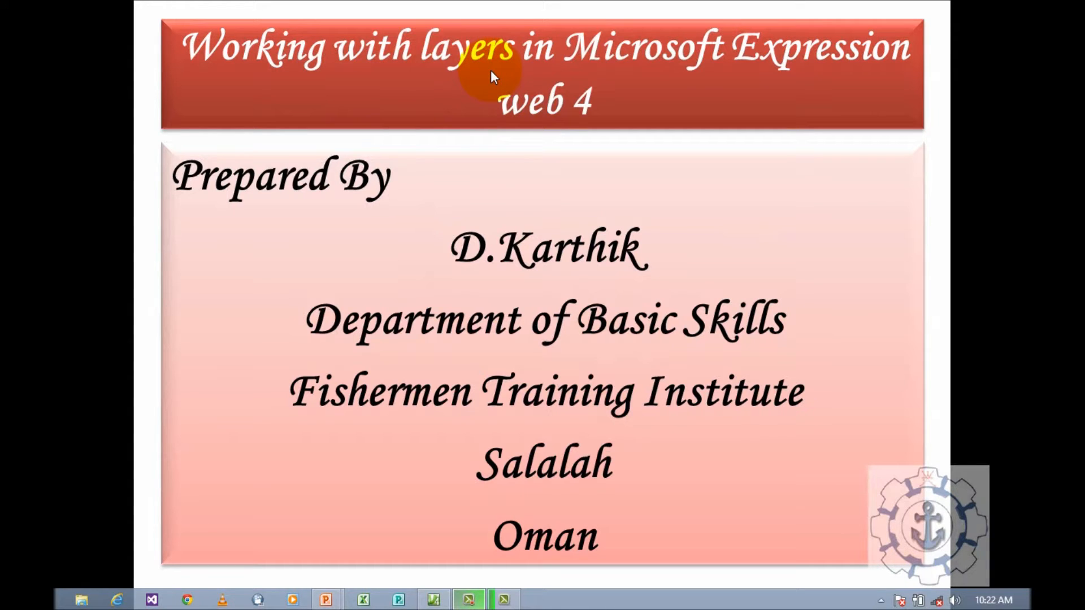
{"action": "mouse_move", "coordinate": [629, 65]}
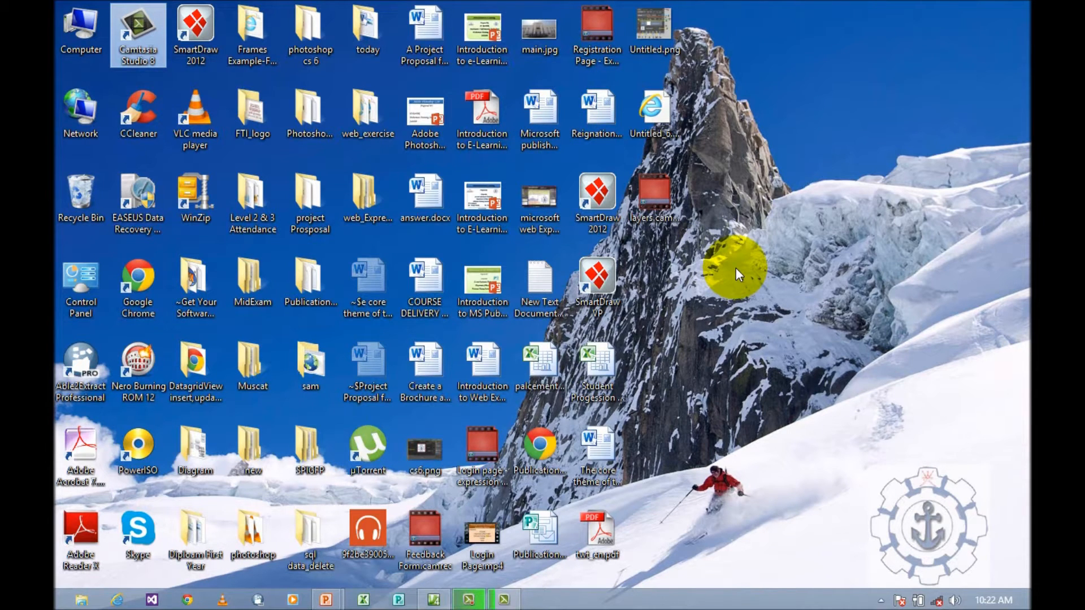
{"action": "mouse_move", "coordinate": [647, 281]}
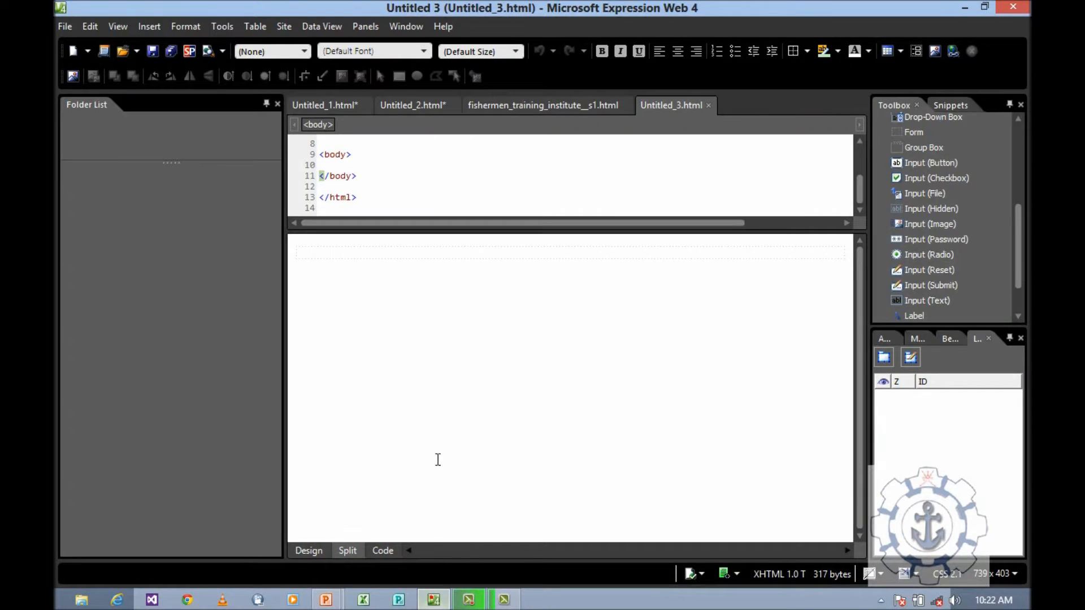
Step: Place the insertion point in blank Untitled_3.html and scroll the Toolbox to HTML Tags
{"action": "left_click", "coordinate": [359, 263]}
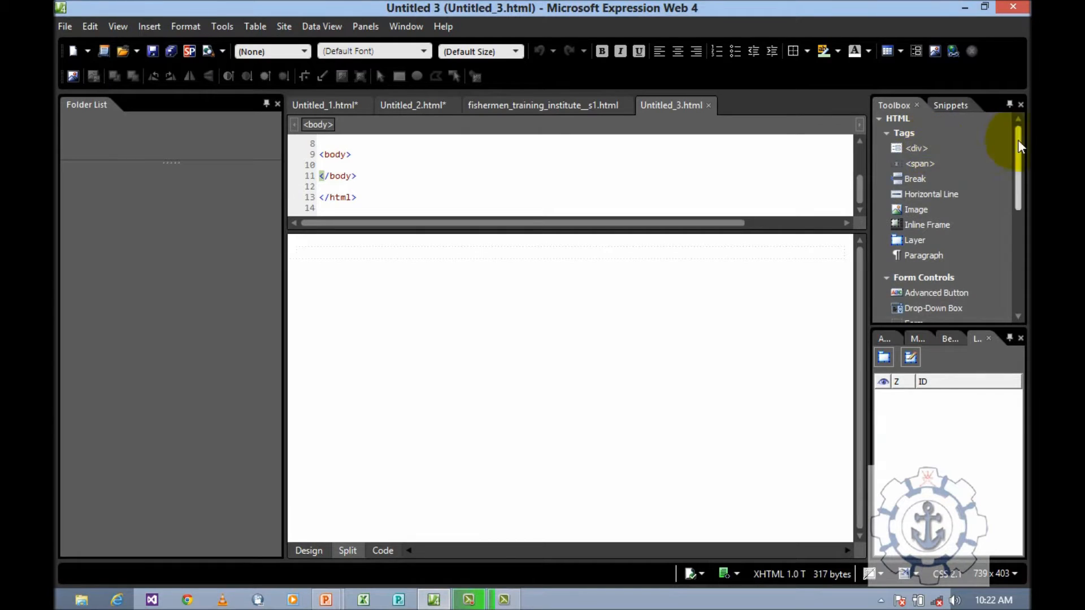
{"action": "scroll", "scroll_direction": "down", "scroll_amount": 3}
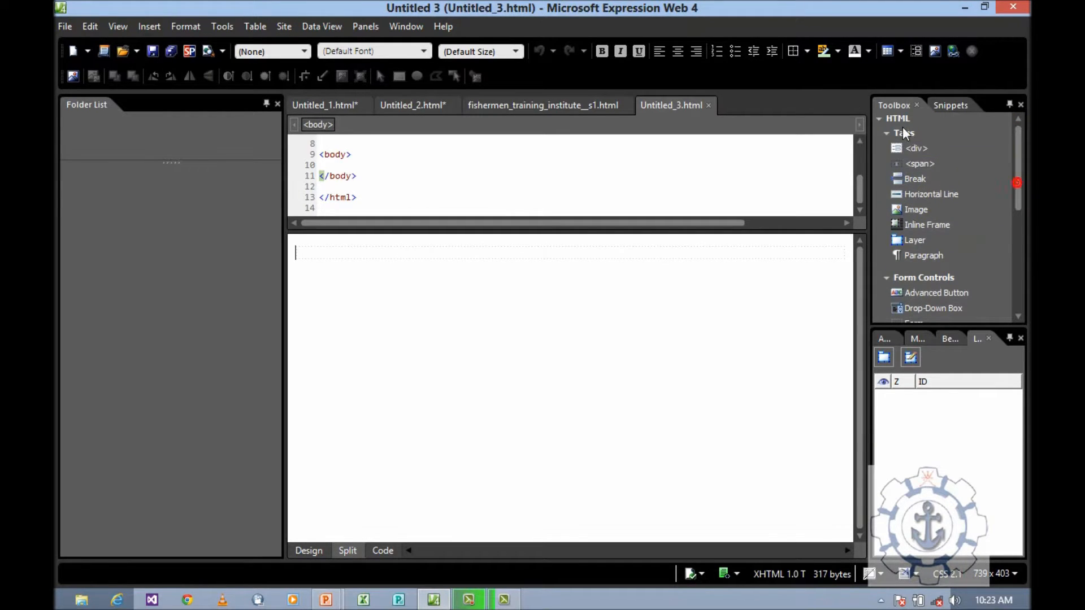
{"action": "mouse_move", "coordinate": [915, 240]}
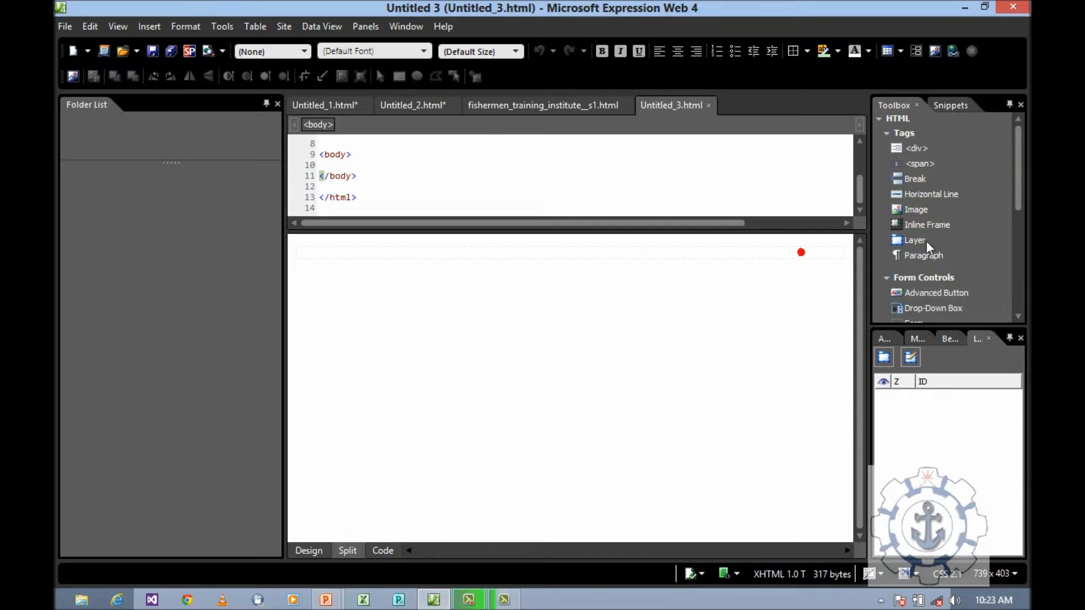
{"action": "scroll", "scroll_direction": "down", "scroll_amount": 3}
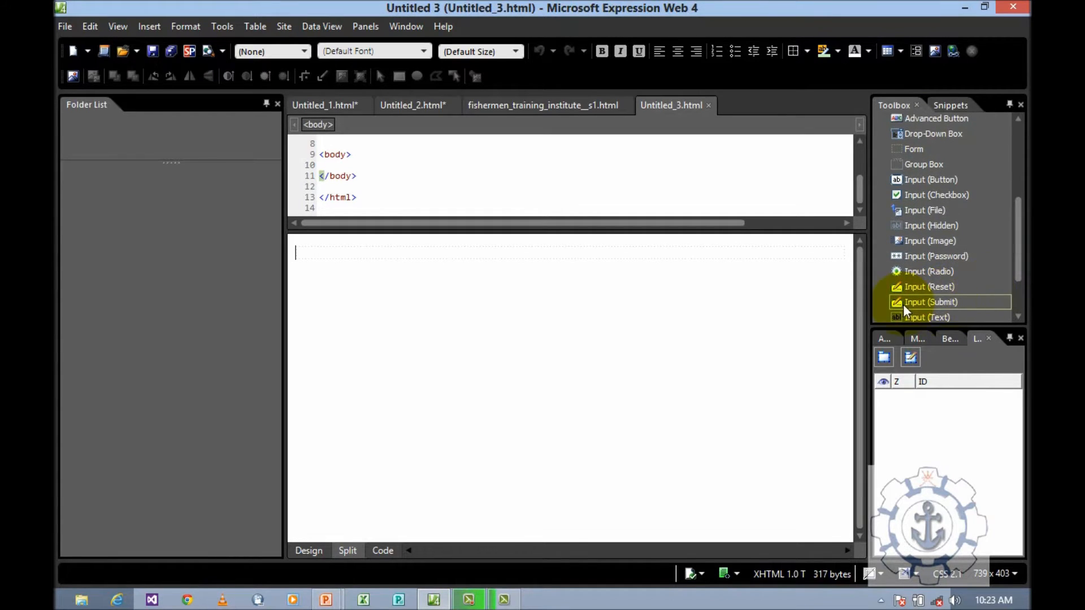
{"action": "mouse_move", "coordinate": [923, 304]}
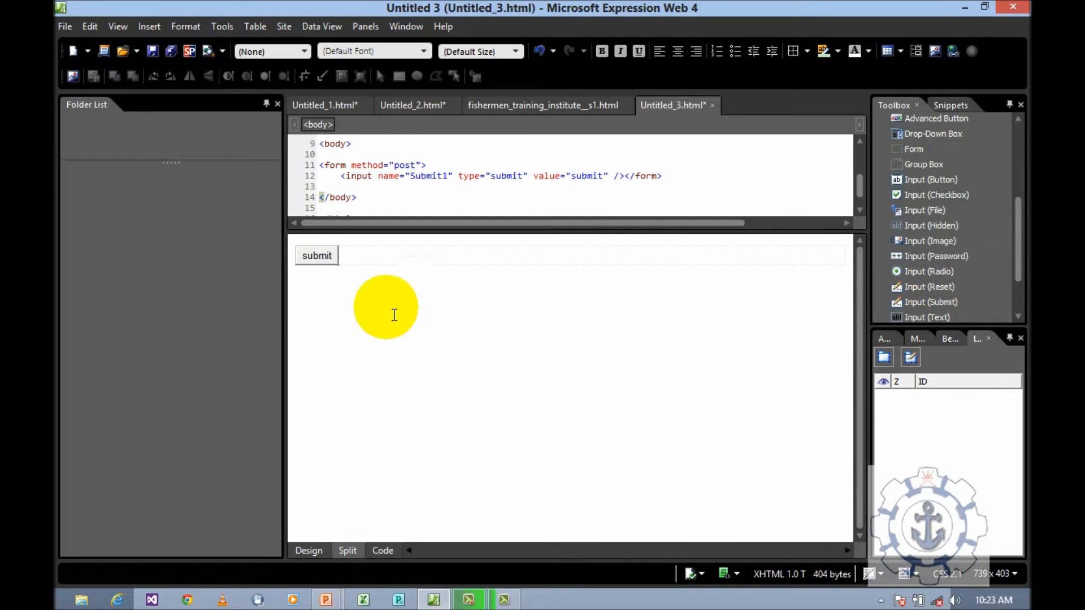
{"action": "left_click", "coordinate": [317, 255]}
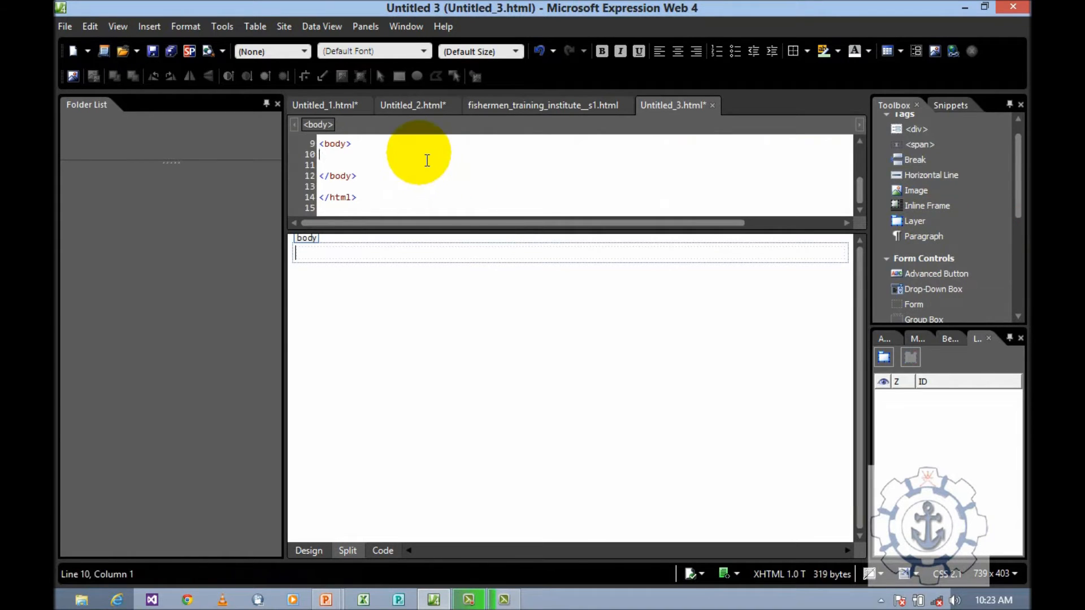
{"action": "mouse_move", "coordinate": [831, 358]}
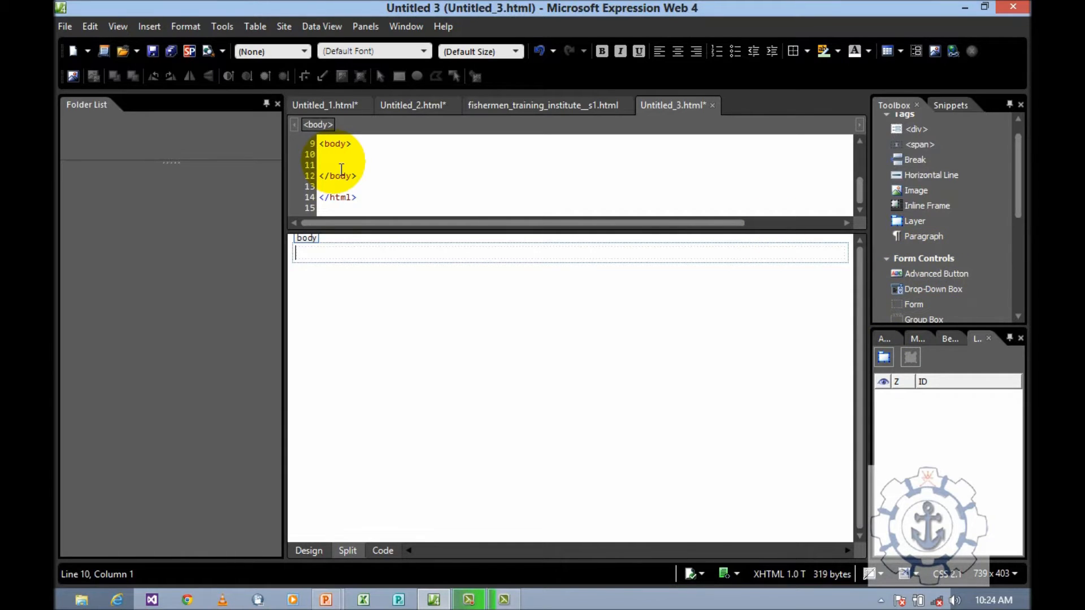
Step: Add <form name="me"> inside the body in Code view and place the insertion point in it
{"action": "type", "text": "<form name=\""}
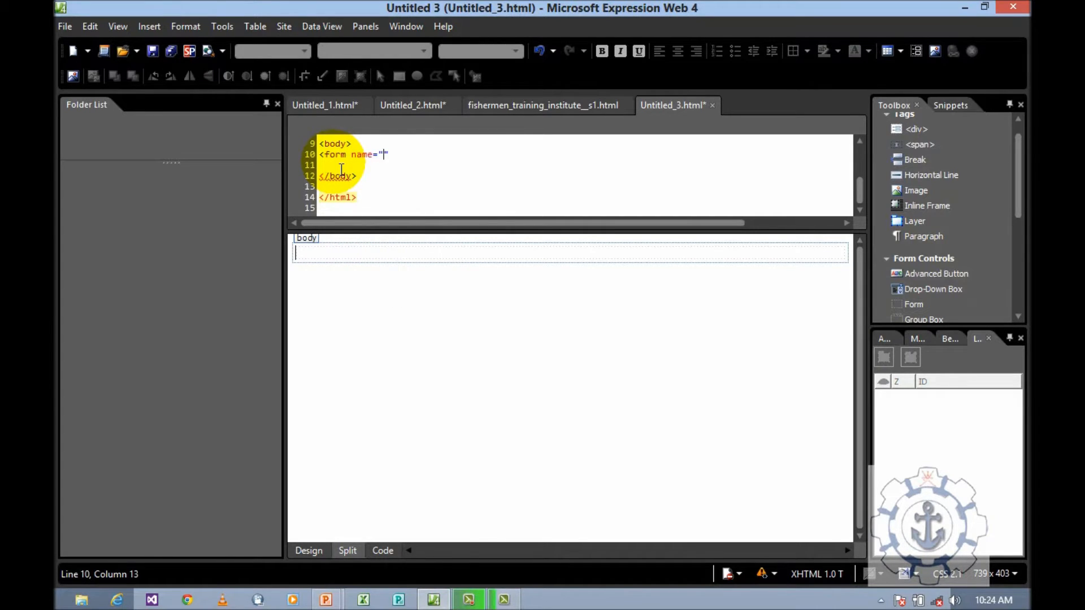
{"action": "type", "text": "me"}
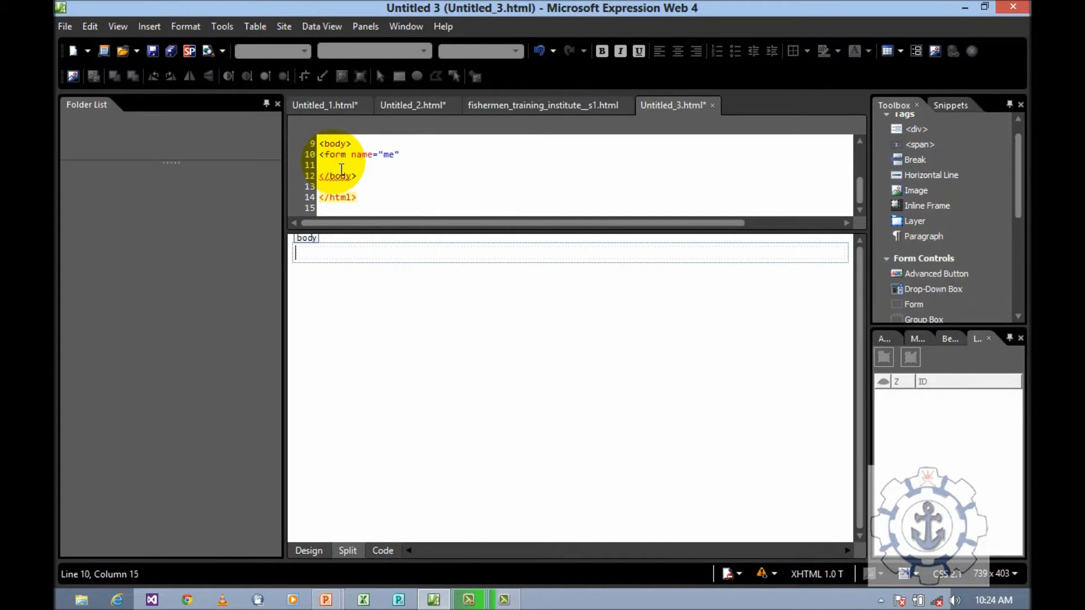
{"action": "type", "text": ">"}
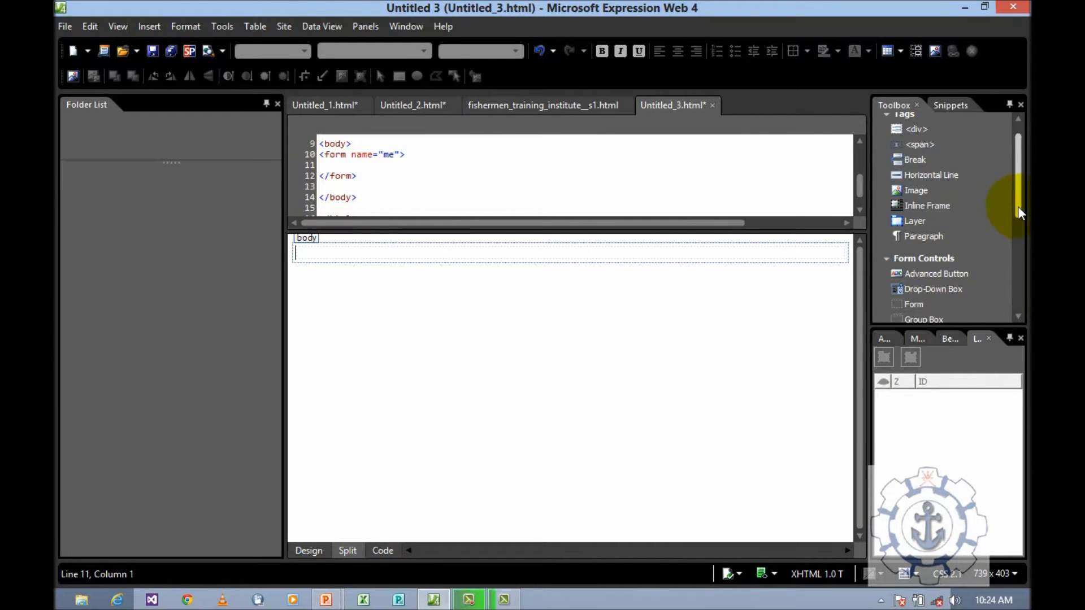
{"action": "scroll", "scroll_direction": "down", "scroll_amount": 3}
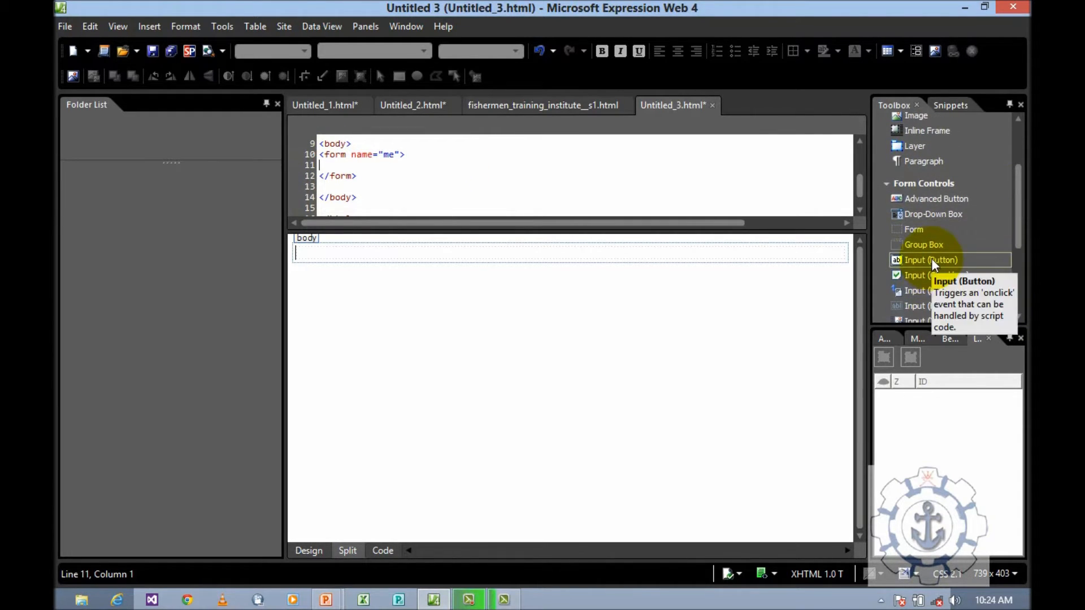
{"action": "mouse_move", "coordinate": [926, 213]}
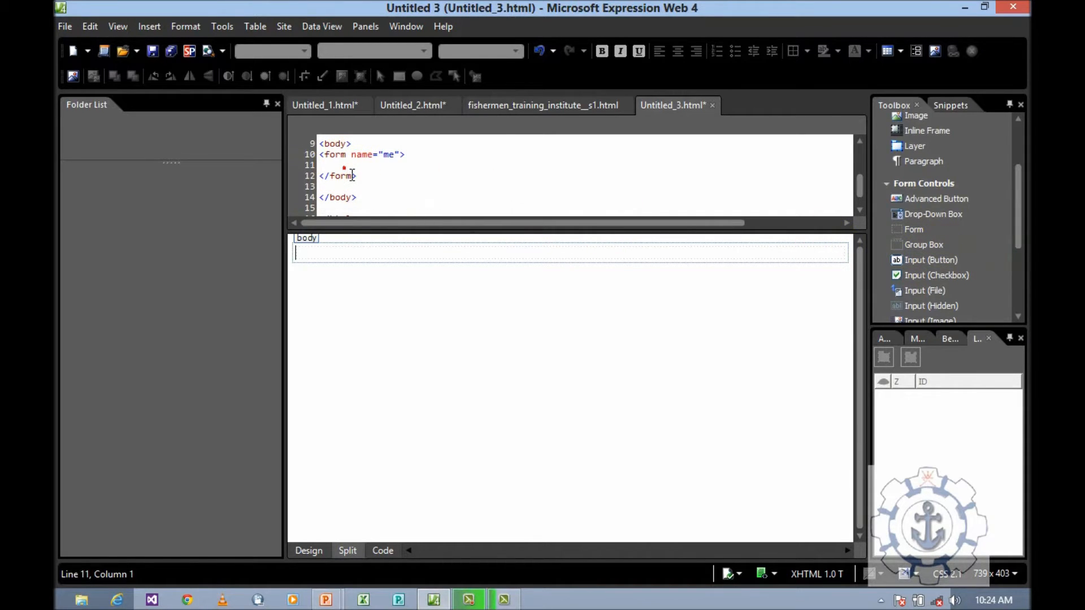
{"action": "double_click", "coordinate": [335, 143]}
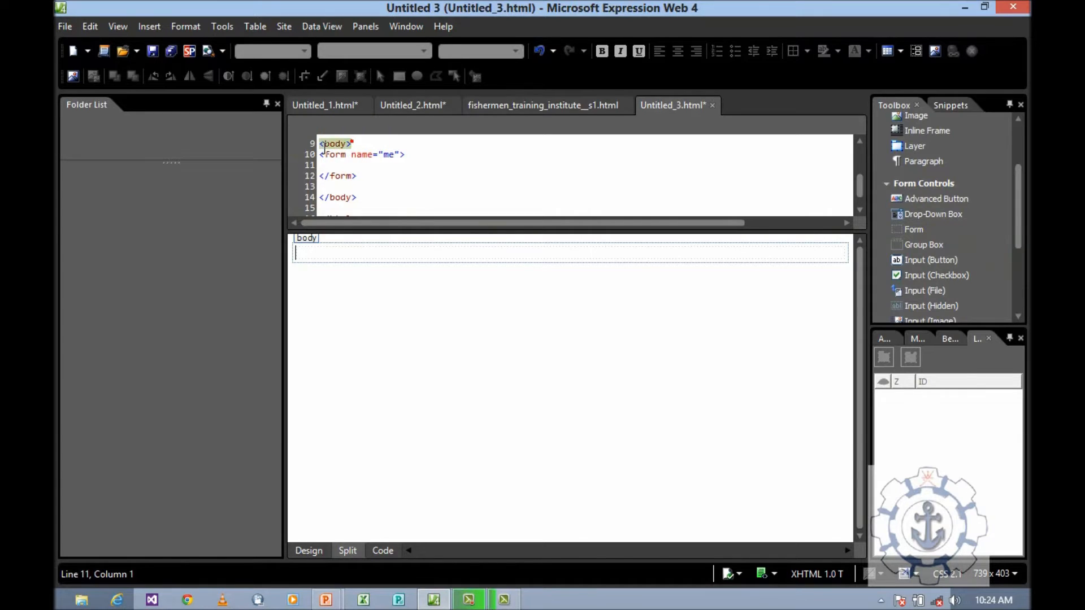
{"action": "left_click", "coordinate": [336, 143]}
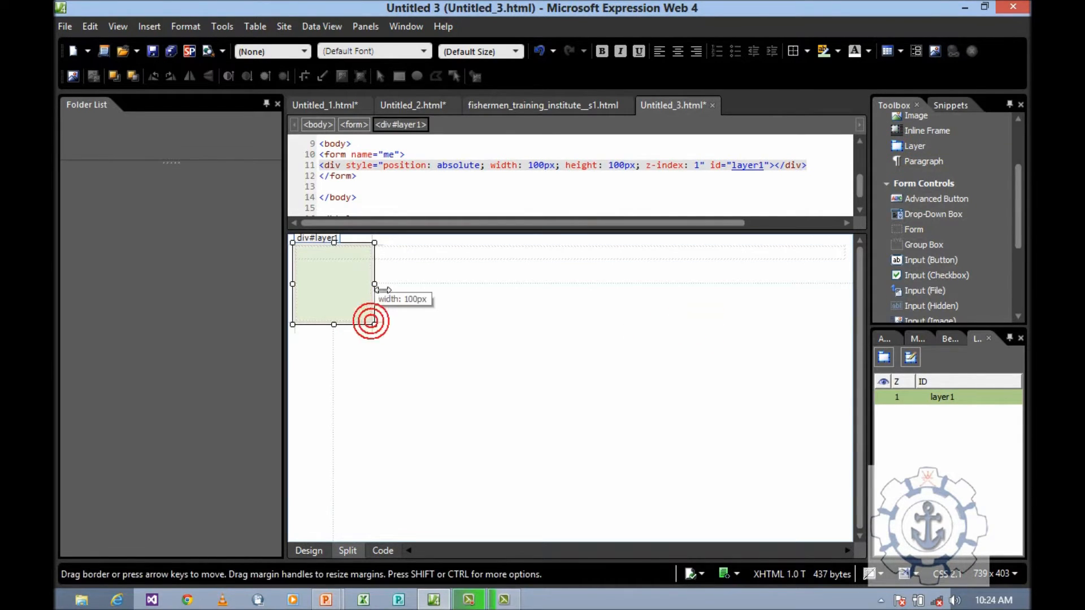
Step: Widen layer1 across the page to about 714px wide, 100px tall
{"action": "left_click_drag", "start_coordinate": [374, 283], "coordinate": [745, 284]}
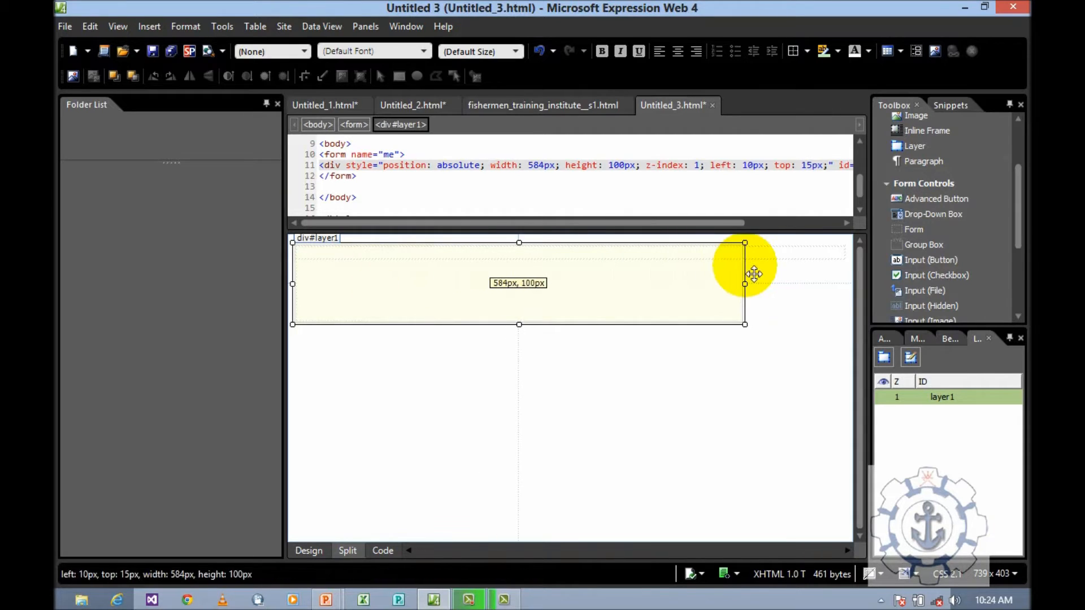
{"action": "left_click_drag", "start_coordinate": [745, 284], "coordinate": [838, 284]}
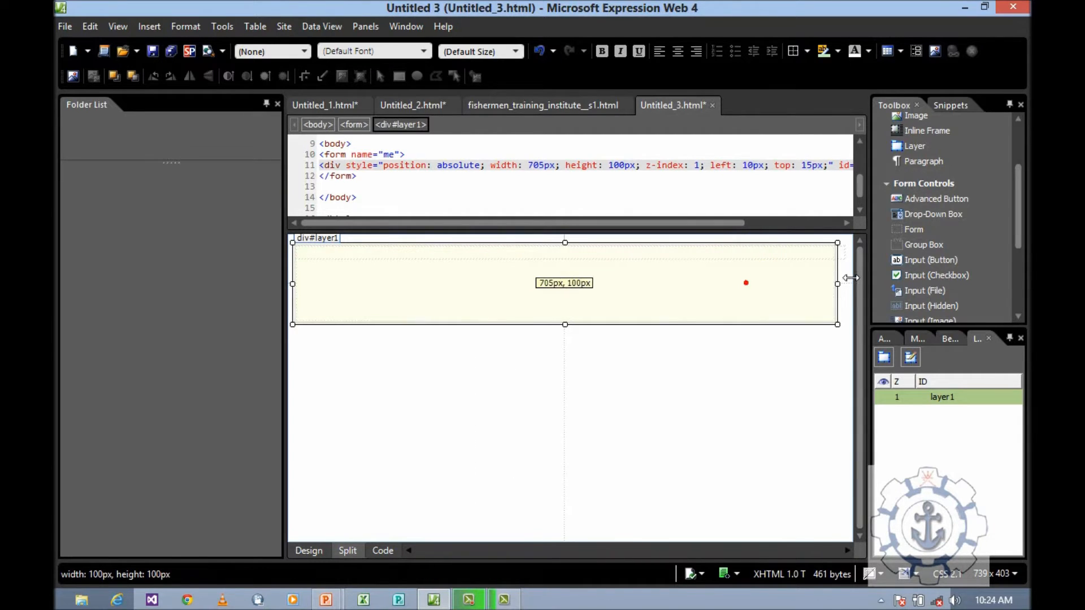
{"action": "left_click_drag", "start_coordinate": [838, 283], "coordinate": [844, 282]}
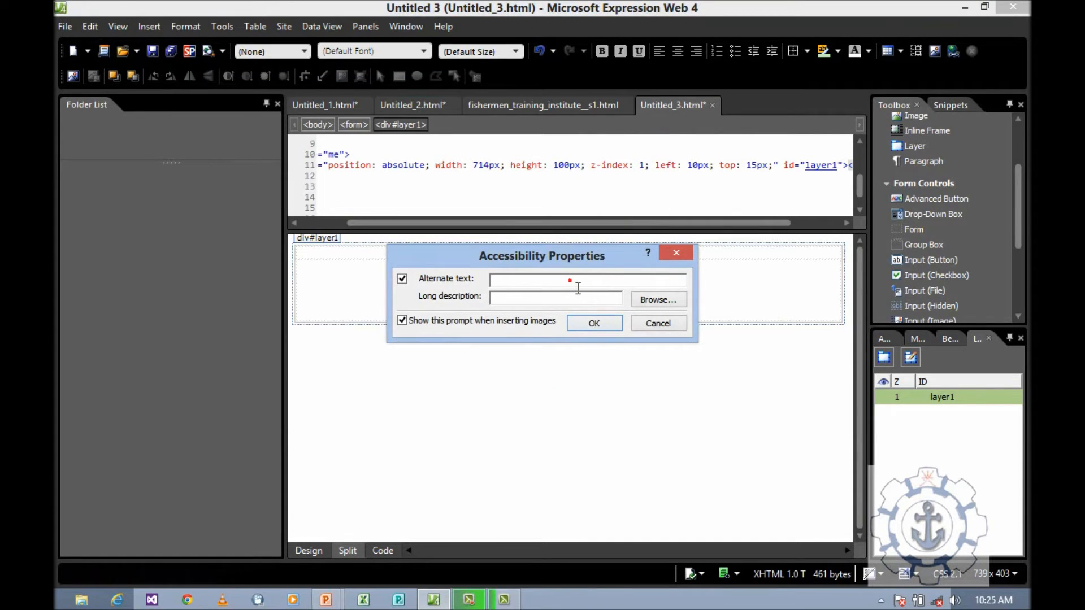
Step: Give the logo image alternate text FTI and shrink it to fit inside layer1
{"action": "type", "text": "FTI"}
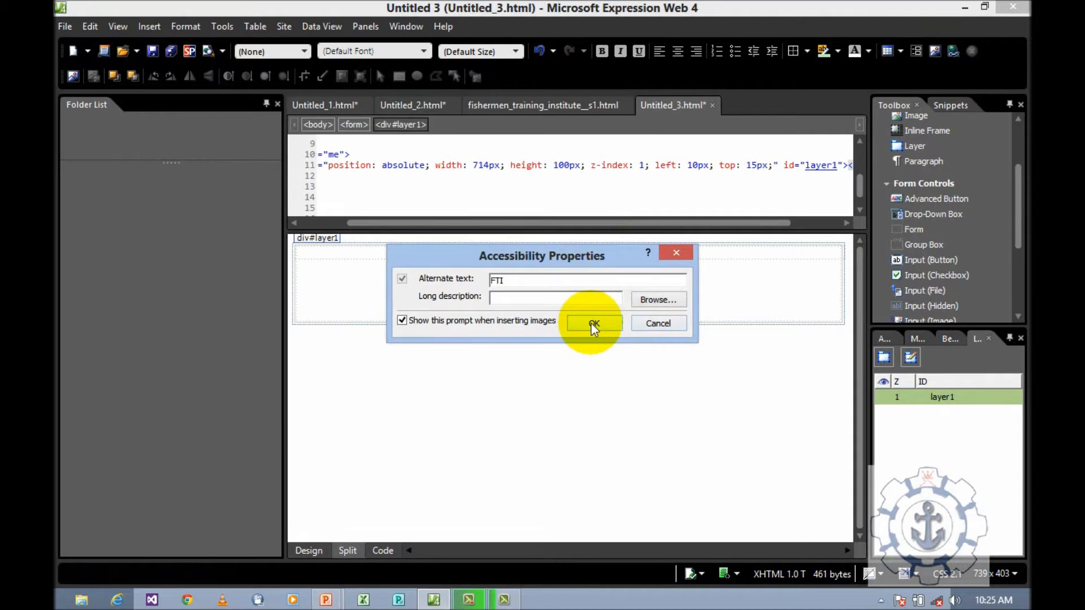
{"action": "left_click", "coordinate": [591, 324]}
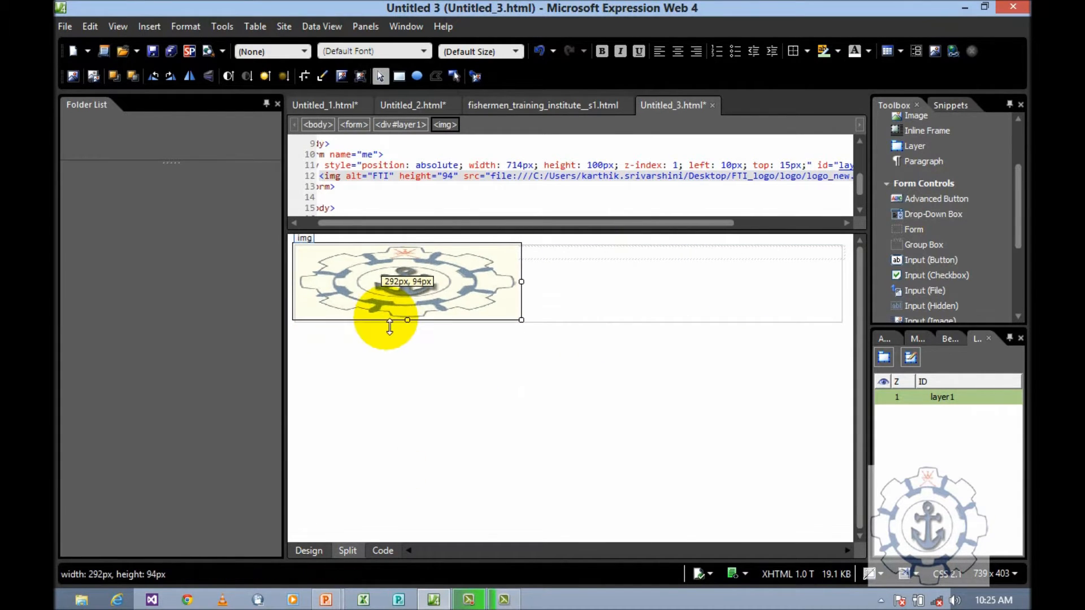
{"action": "left_click_drag", "start_coordinate": [522, 282], "coordinate": [446, 282]}
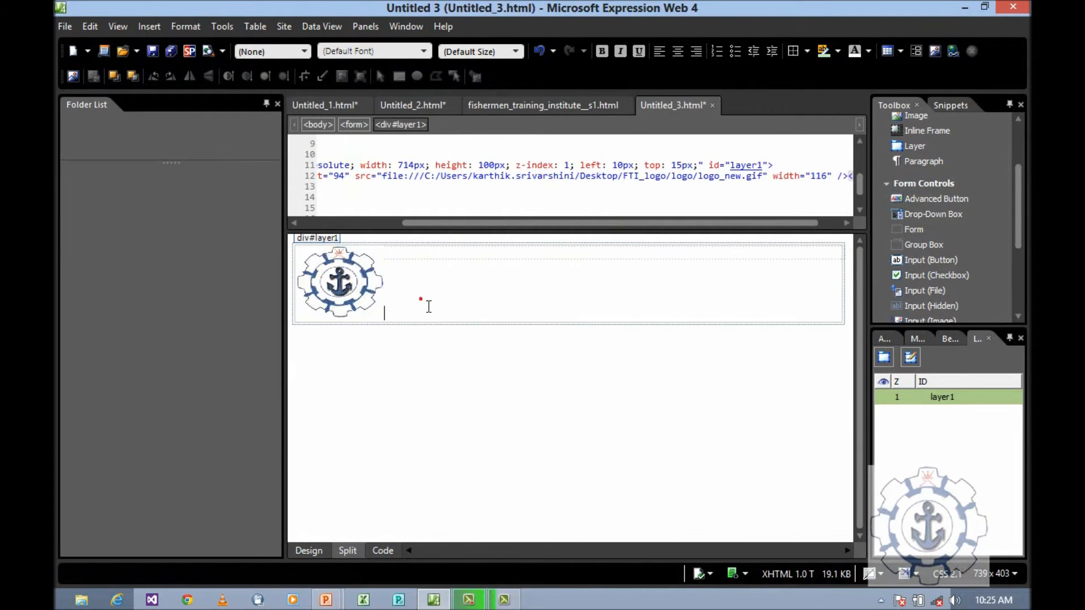
Step: Add the caption 'Fishermen Training Institute -' beside the logo
{"action": "type", "text": "Fishermen Tra"}
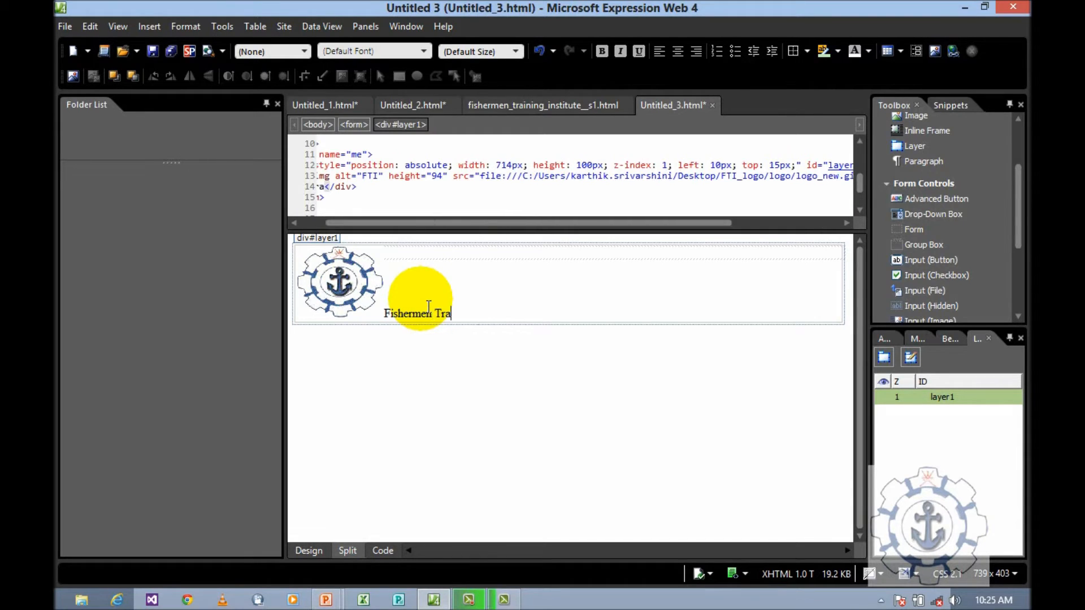
{"action": "type", "text": "ining I"}
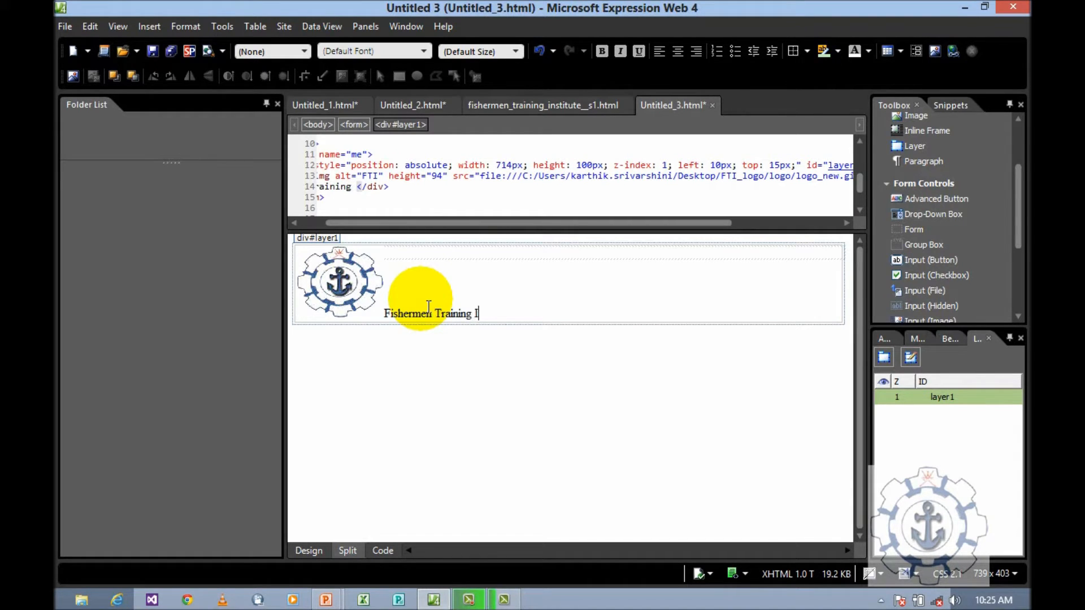
{"action": "type", "text": "Insti"}
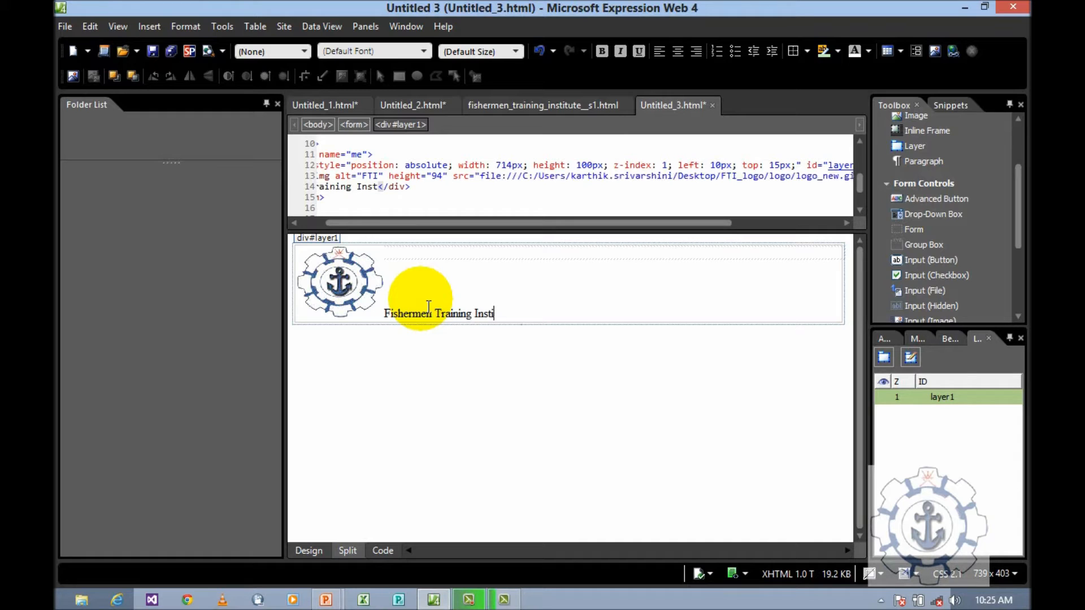
{"action": "type", "text": "tute - Salalah"}
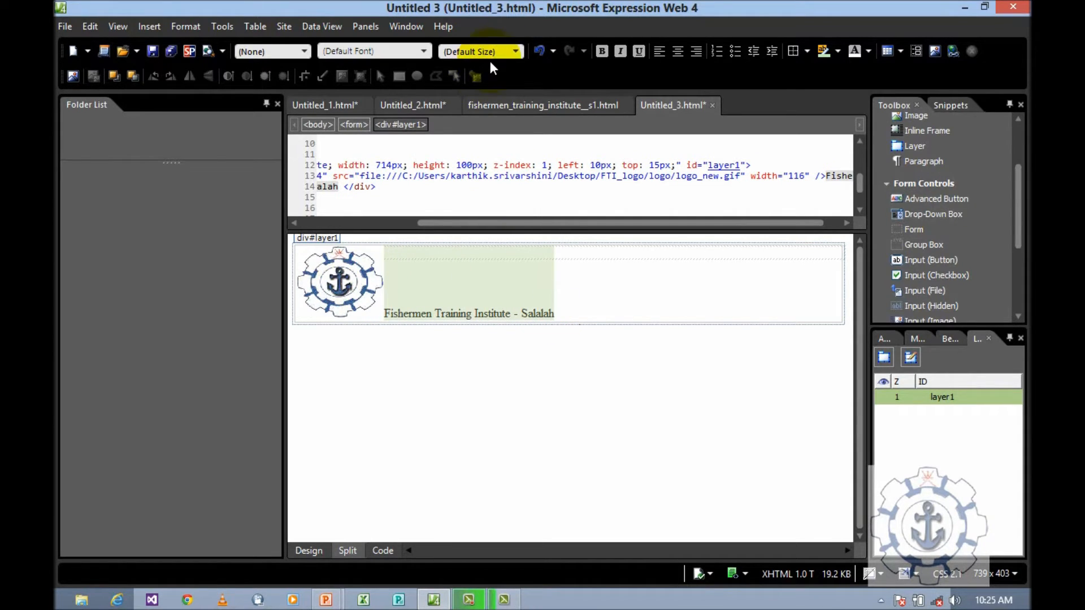
Step: Make the institute caption xx-large and bold italic
{"action": "left_click", "coordinate": [516, 51]}
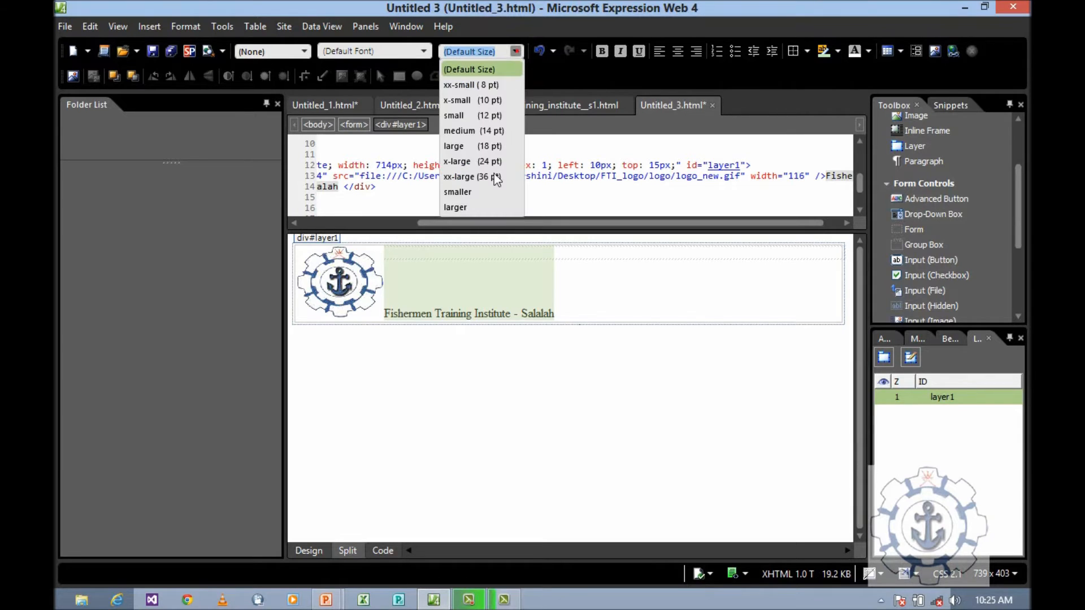
{"action": "left_click", "coordinate": [460, 176]}
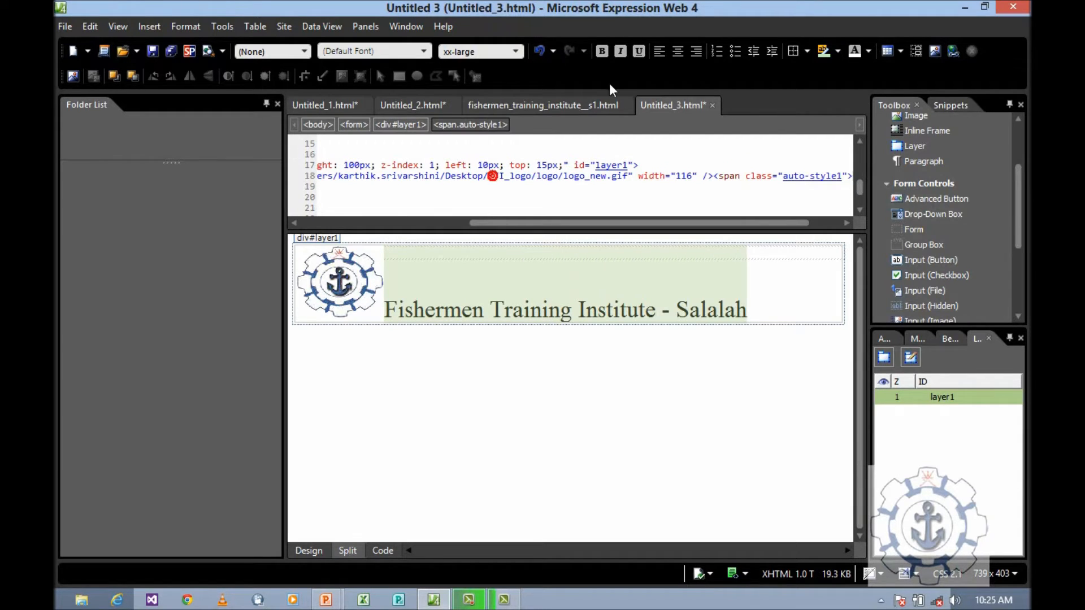
{"action": "left_click", "coordinate": [619, 51]}
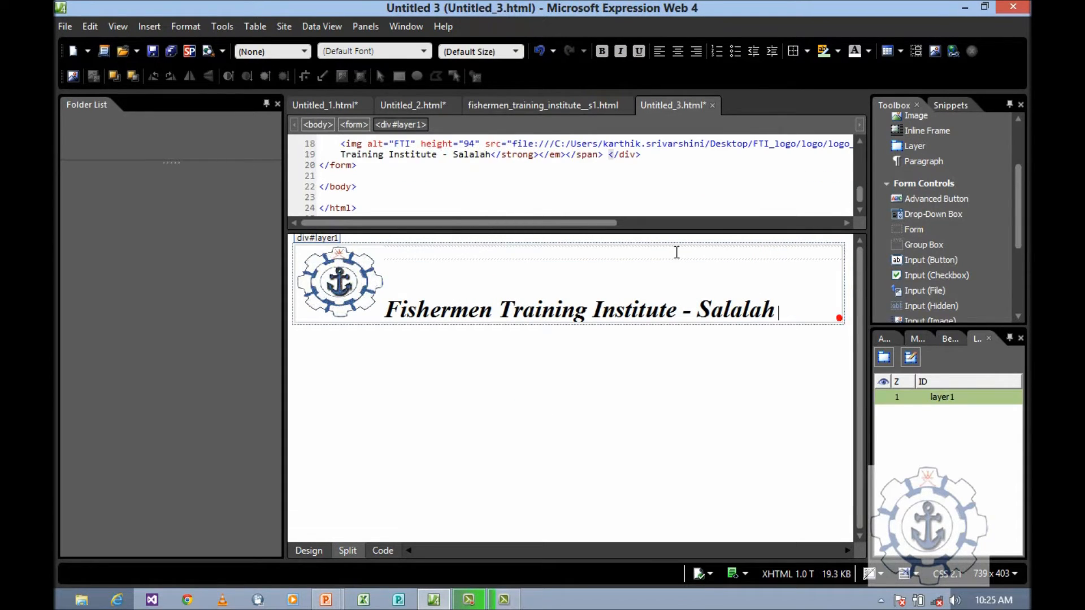
{"action": "mouse_move", "coordinate": [838, 315]}
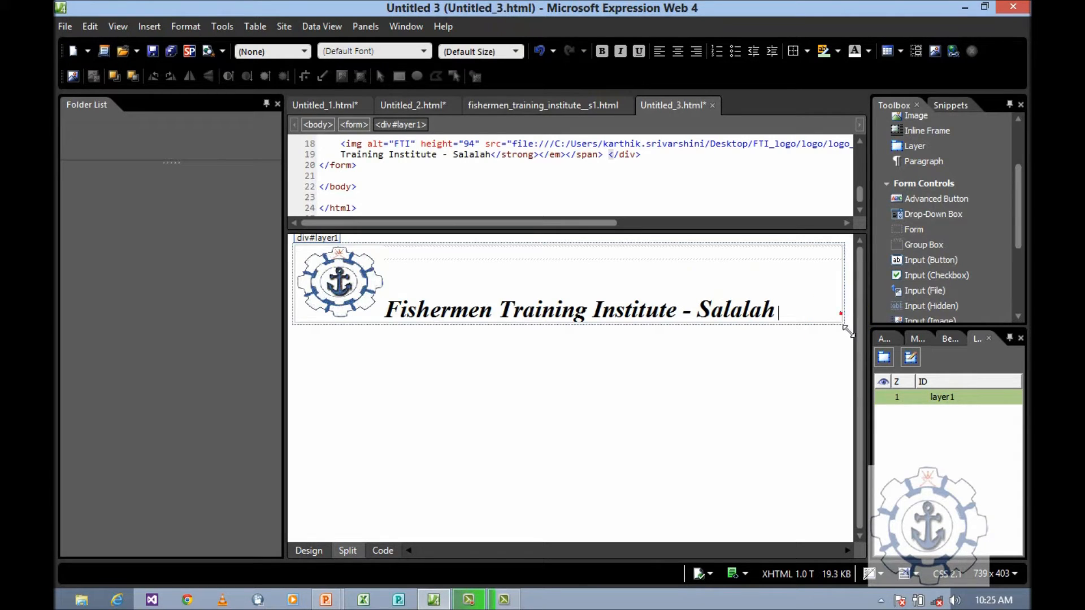
{"action": "mouse_move", "coordinate": [879, 74]}
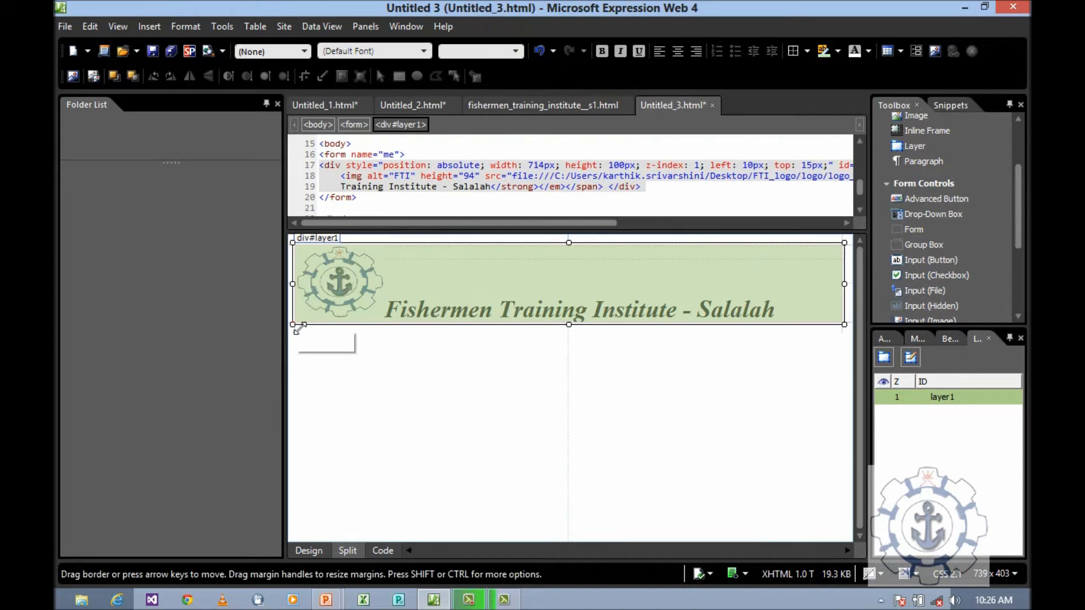
Step: Apply a blue background colour to the header layer
{"action": "left_click", "coordinate": [830, 51]}
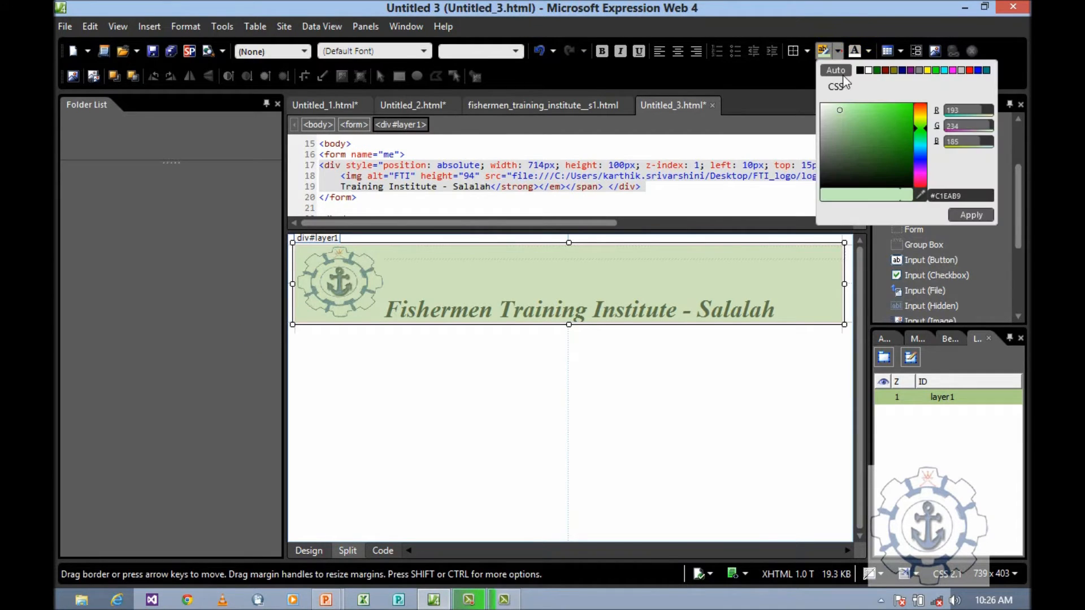
{"action": "left_click", "coordinate": [923, 159]}
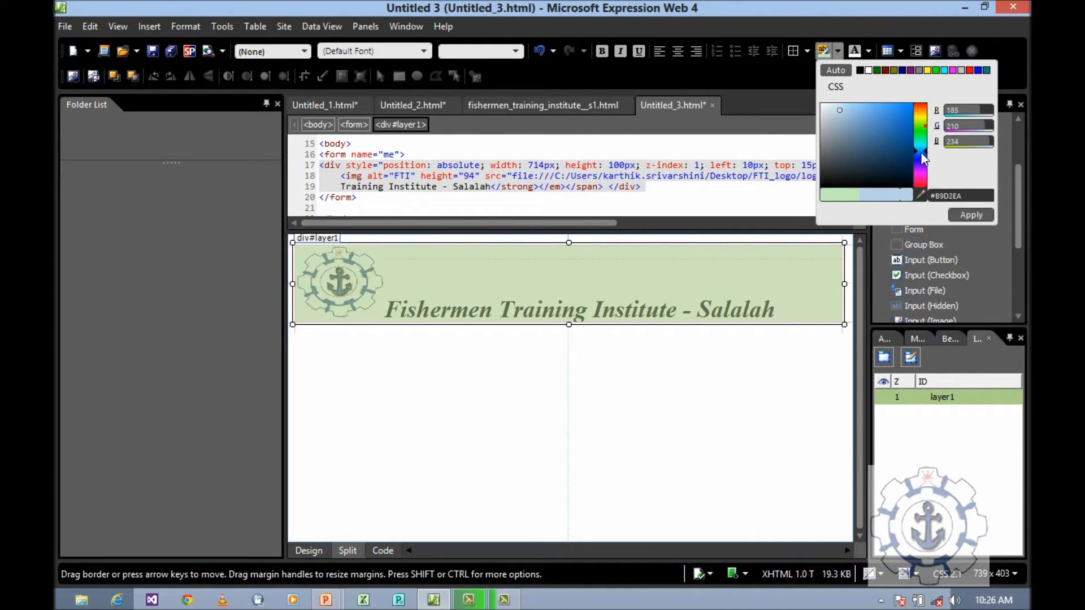
{"action": "left_click", "coordinate": [969, 215]}
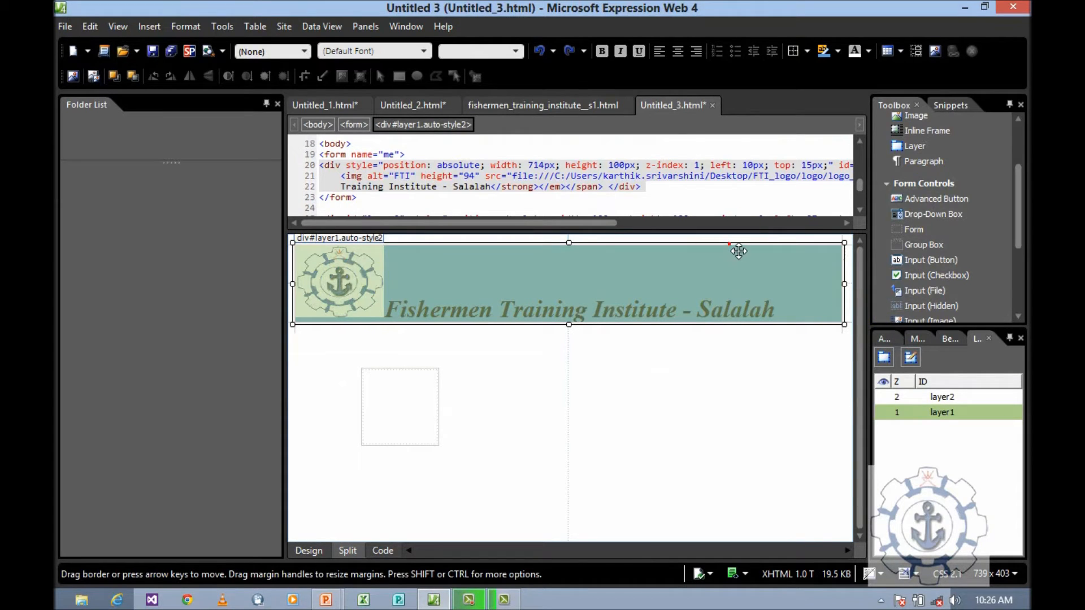
Step: Insert layer2 below the header and stretch it to about 509px wide
{"action": "left_click_drag", "start_coordinate": [738, 251], "coordinate": [699, 498]}
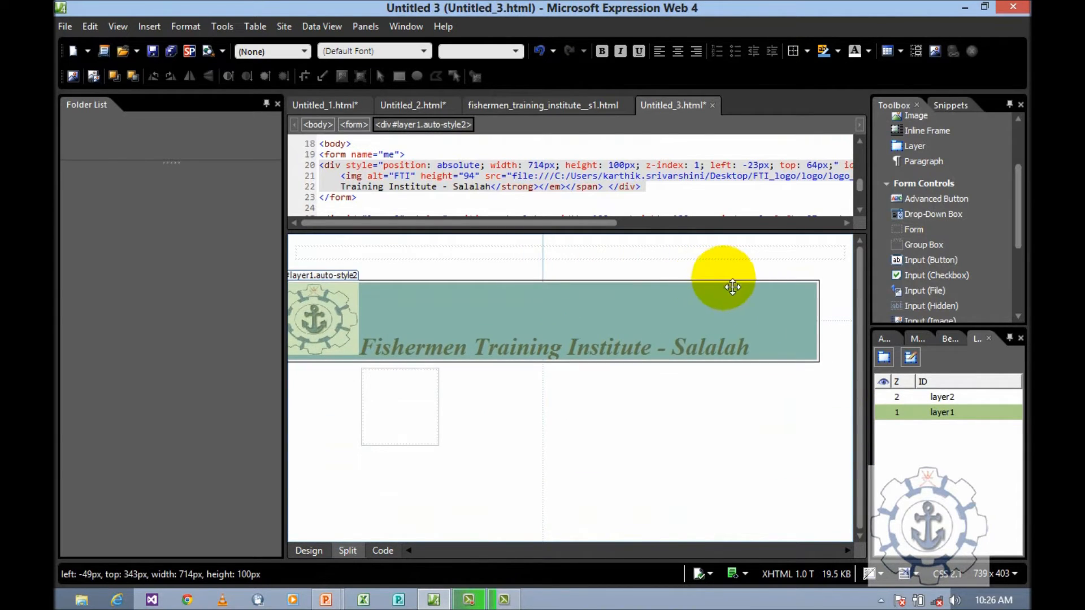
{"action": "left_click_drag", "start_coordinate": [723, 287], "coordinate": [744, 252]}
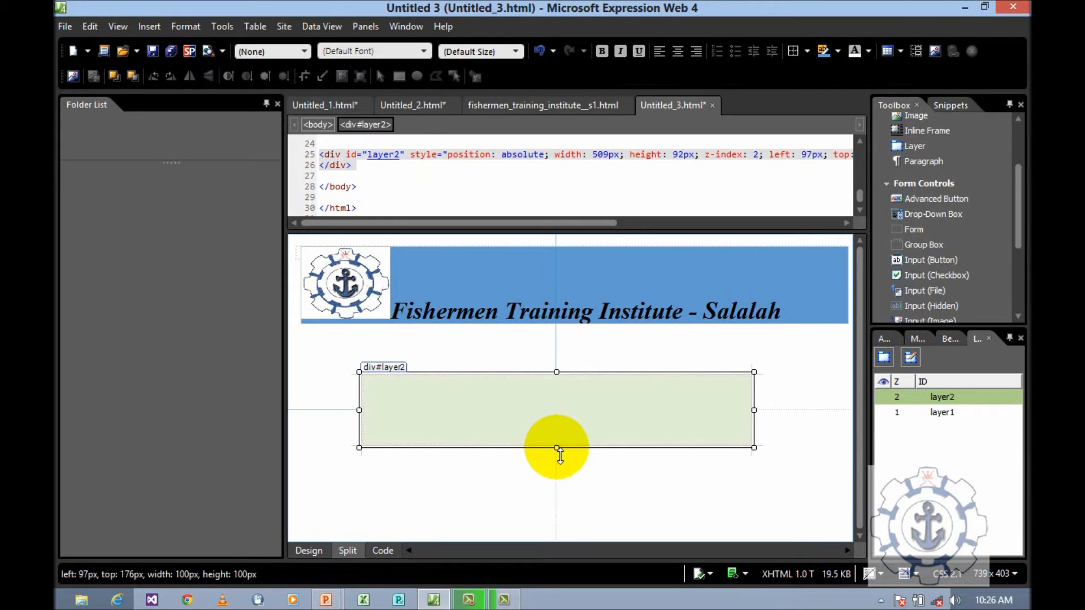
Step: Make layer2 taller and give it a bold 'Feedback Form' heading
{"action": "left_click_drag", "start_coordinate": [557, 447], "coordinate": [558, 525]}
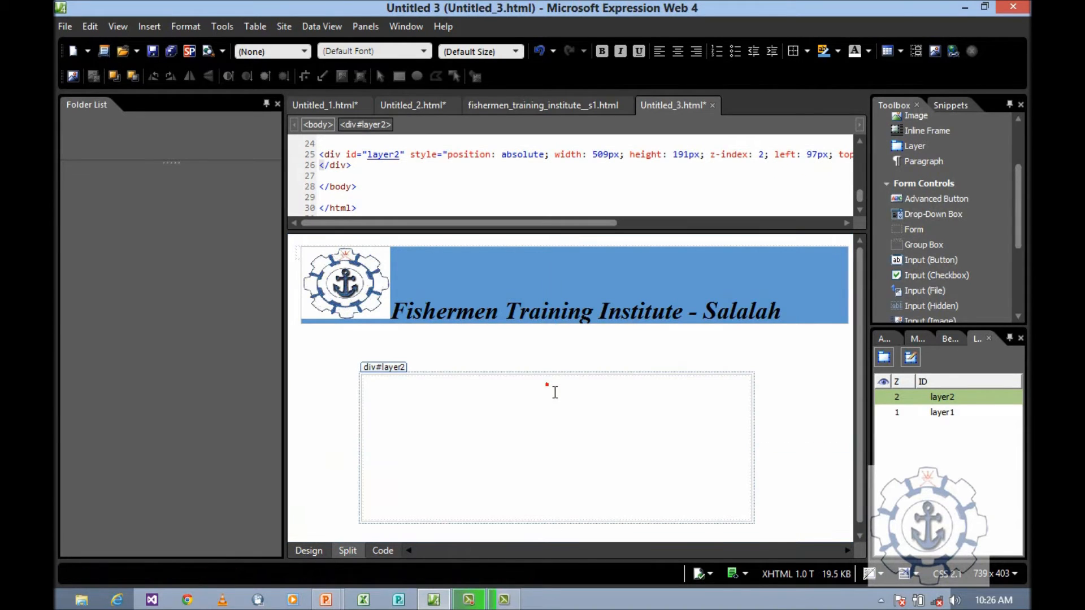
{"action": "type", "text": "r"}
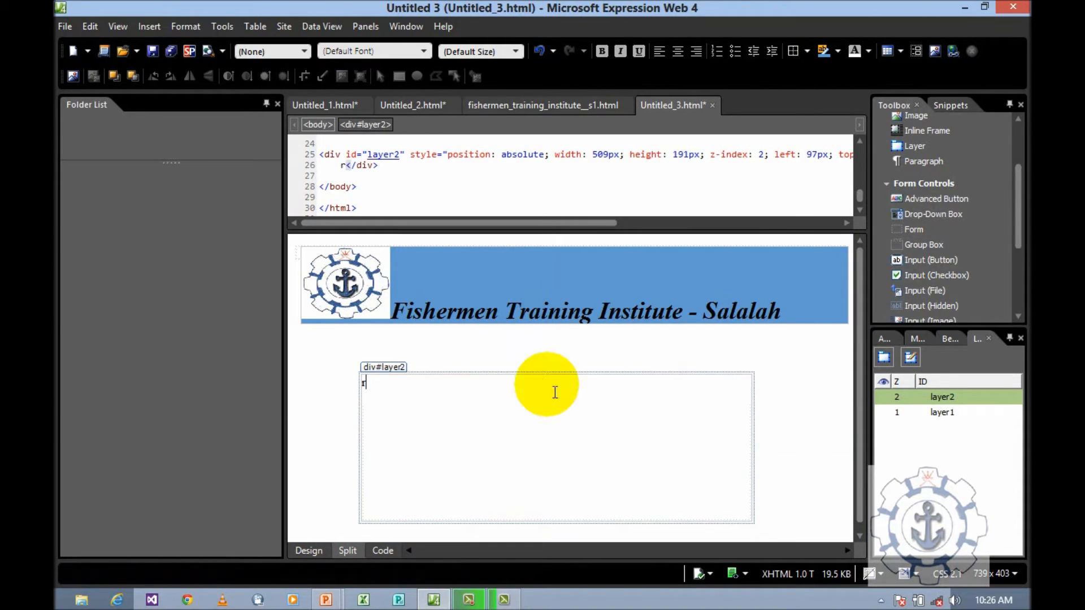
{"action": "type", "text": "e"}
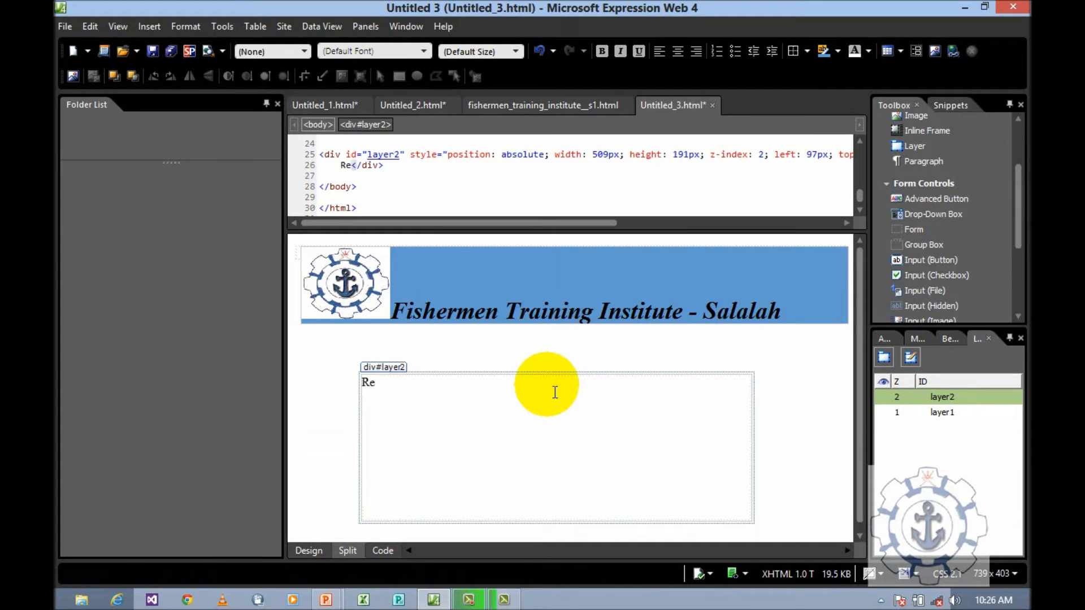
{"action": "type", "text": "gistra"}
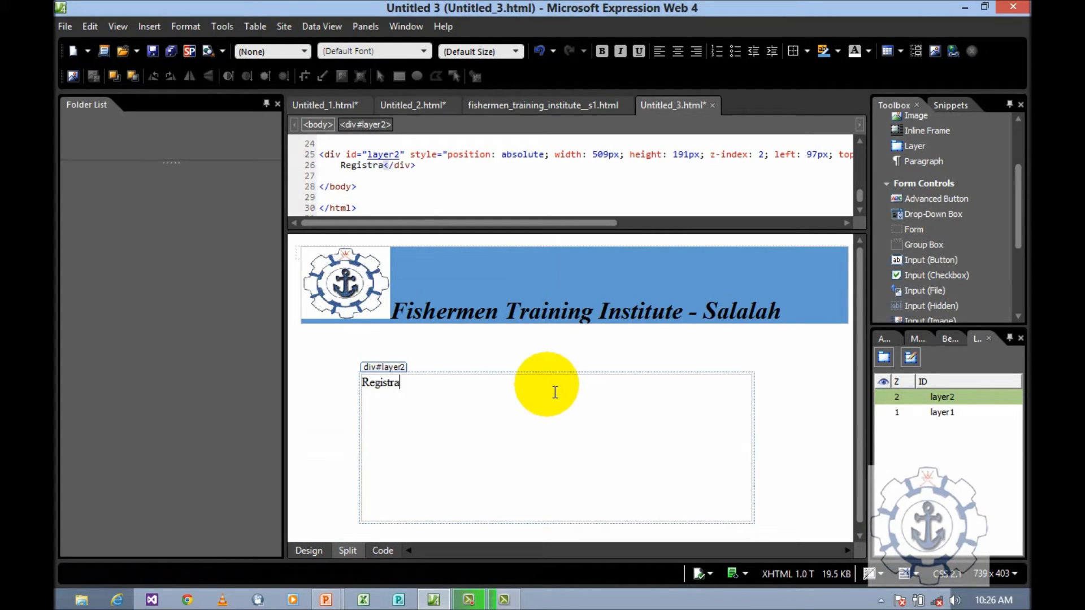
{"action": "type", "text": "tion"}
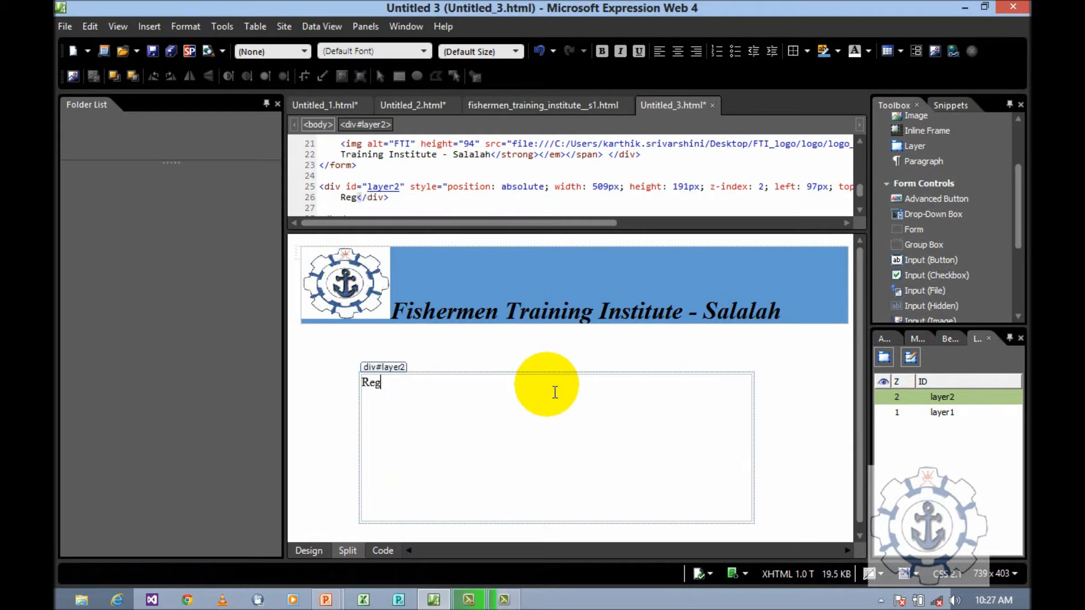
{"action": "type", "text": "Fee"}
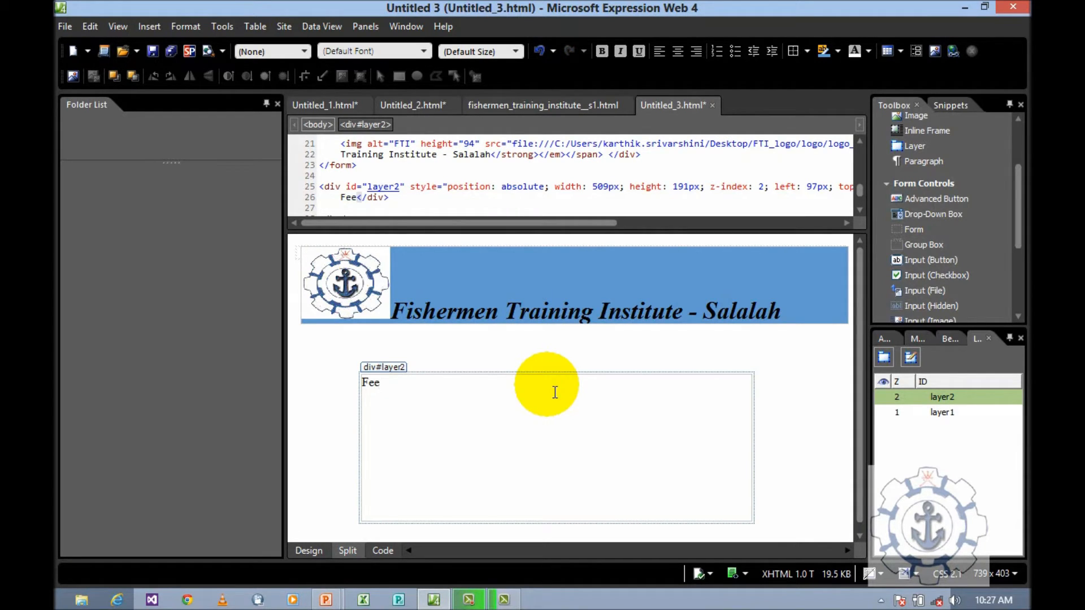
{"action": "type", "text": "dback"}
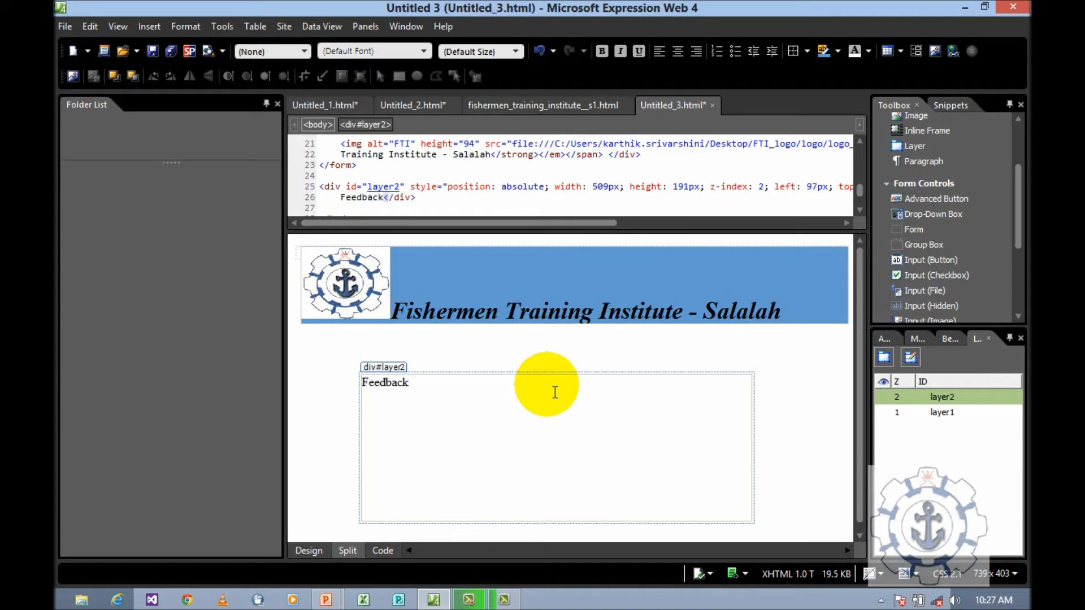
{"action": "type", "text": "Form"}
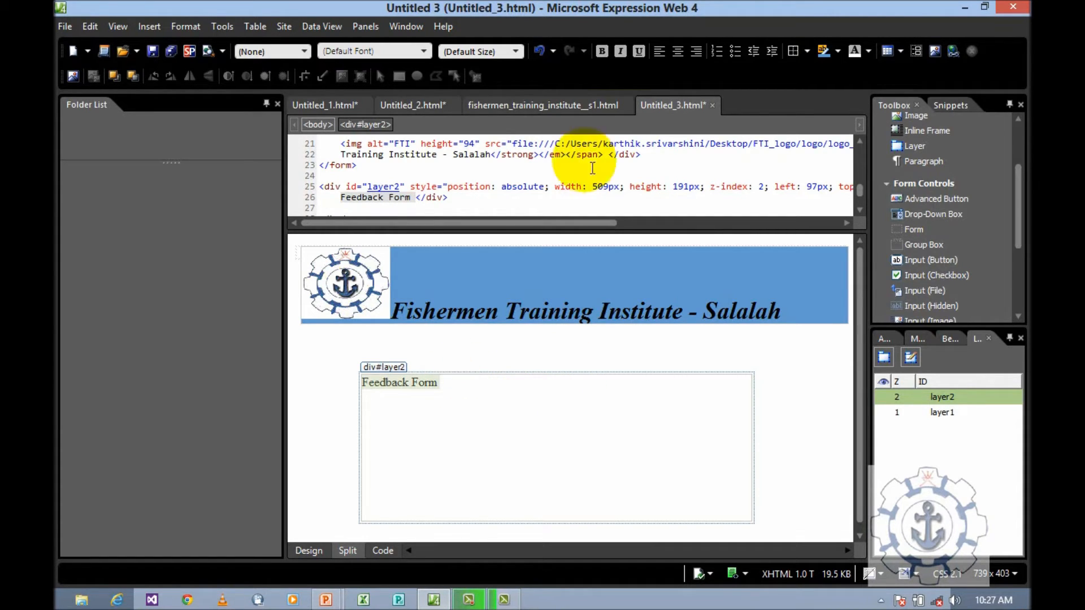
{"action": "left_click", "coordinate": [600, 51]}
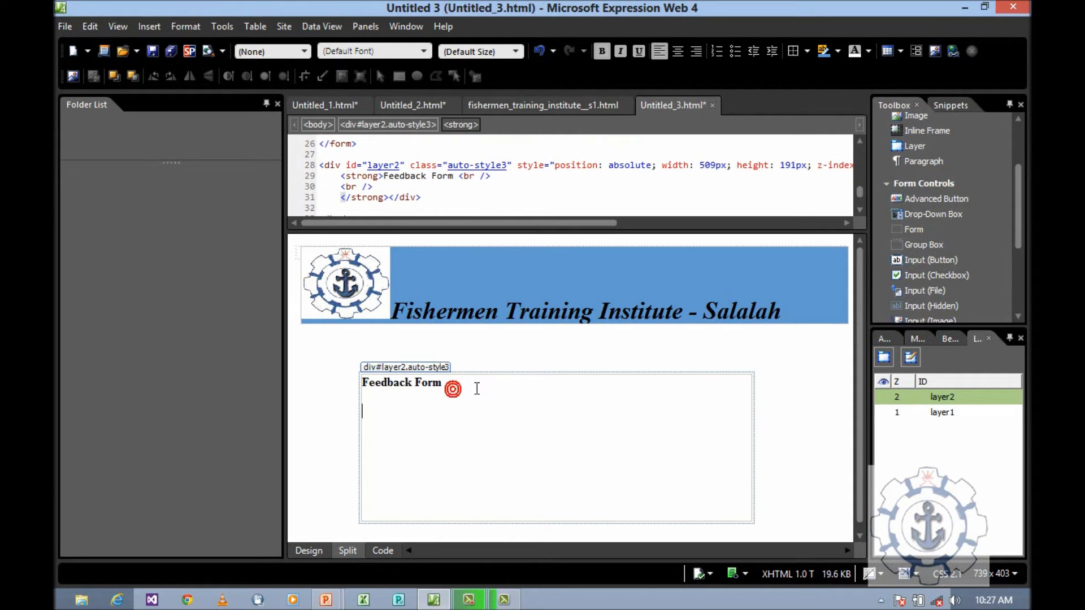
Step: Add the 'Enert your Name' label and remove the stray text box from the form
{"action": "type", "text": "Enert"}
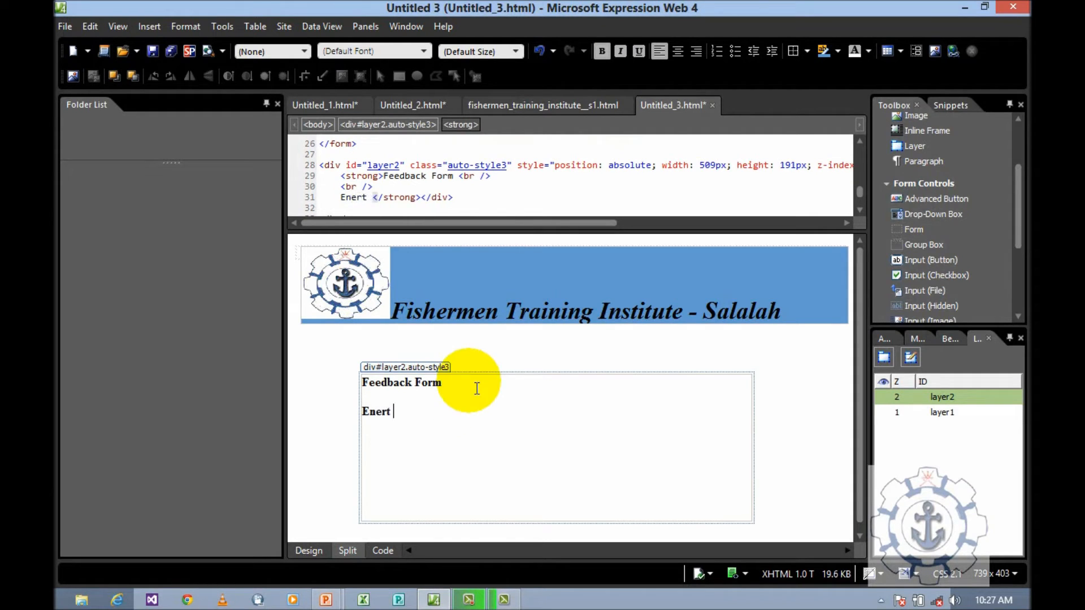
{"action": "type", "text": "your N"}
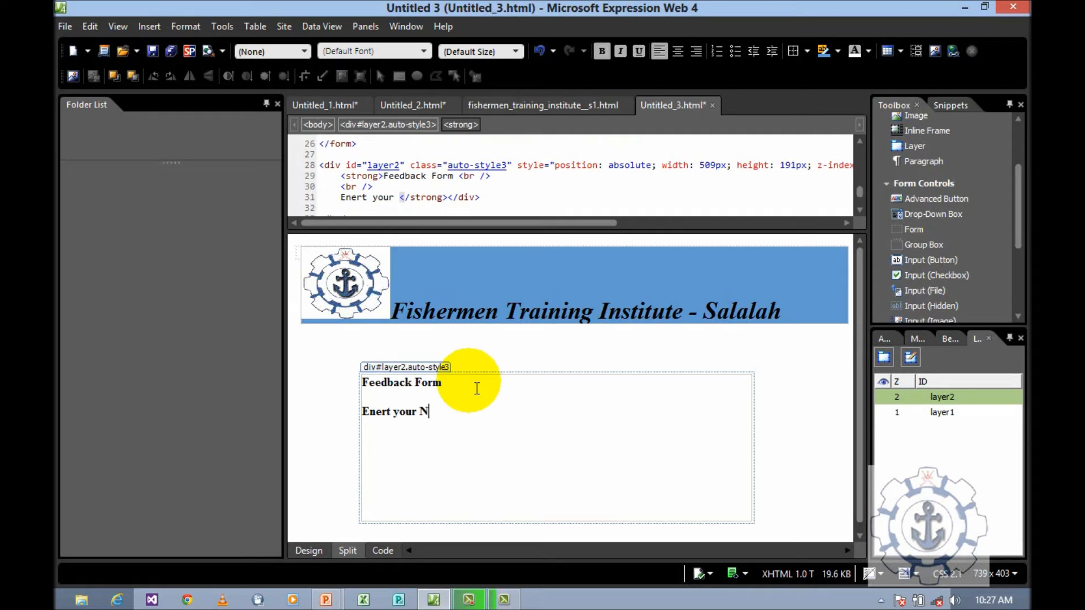
{"action": "type", "text": "a"}
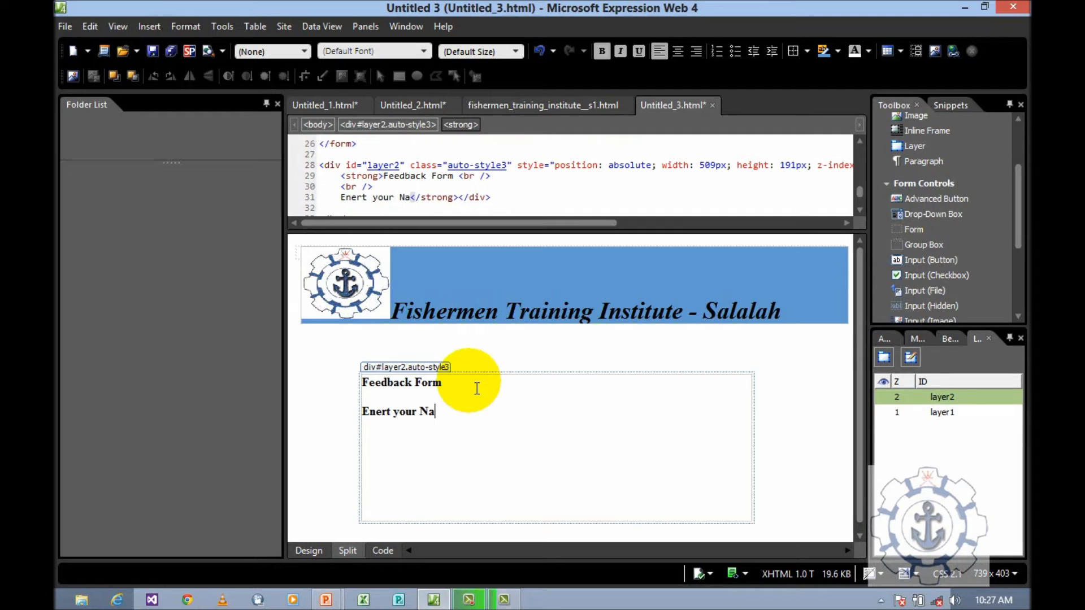
{"action": "type", "text": "me"}
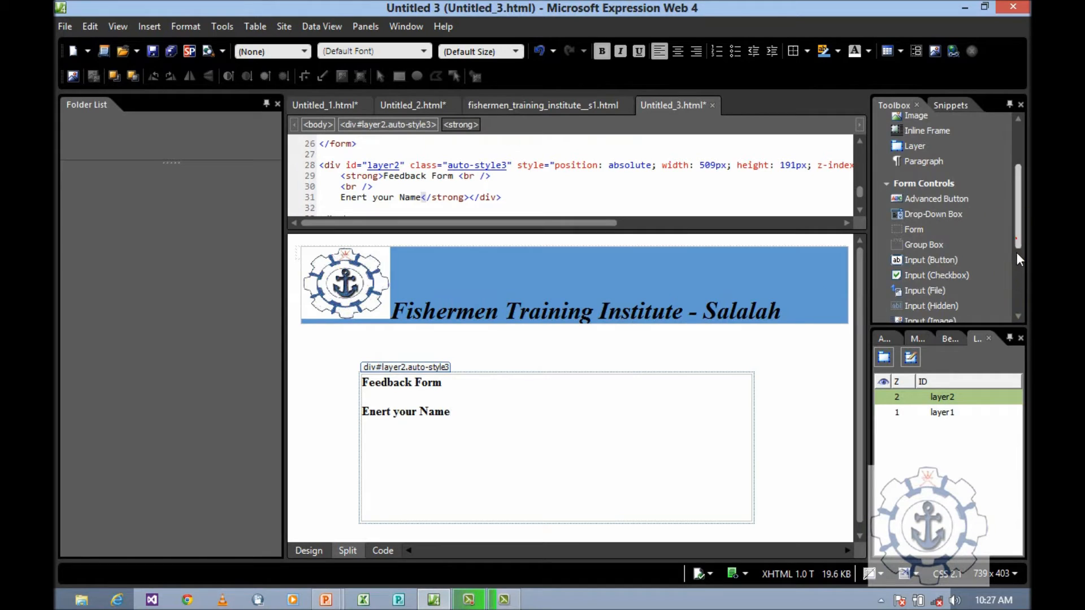
{"action": "scroll", "scroll_direction": "down", "scroll_amount": 3}
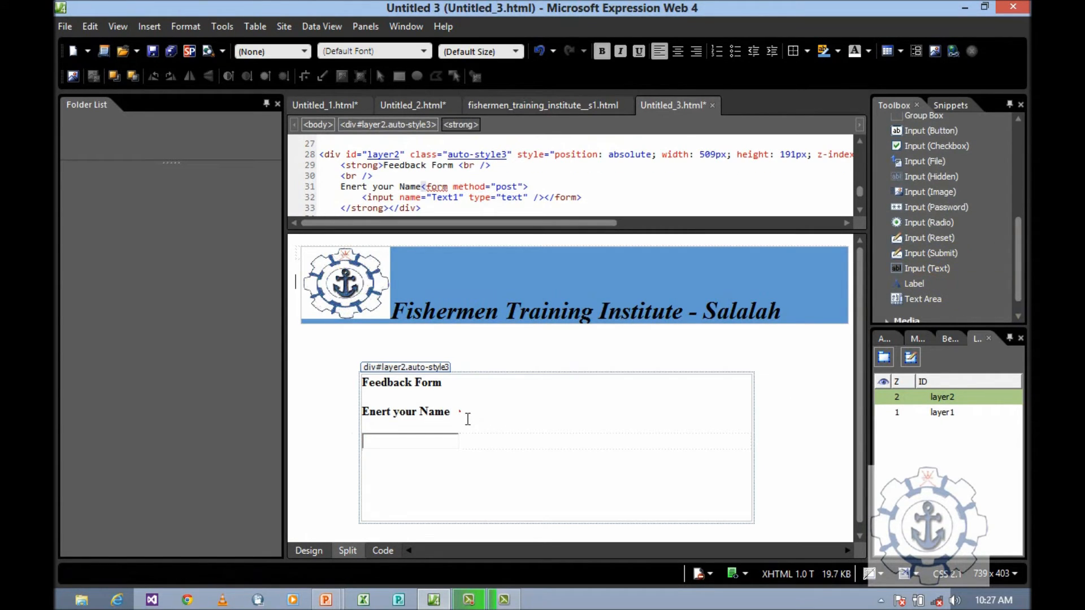
{"action": "left_click", "coordinate": [410, 443]}
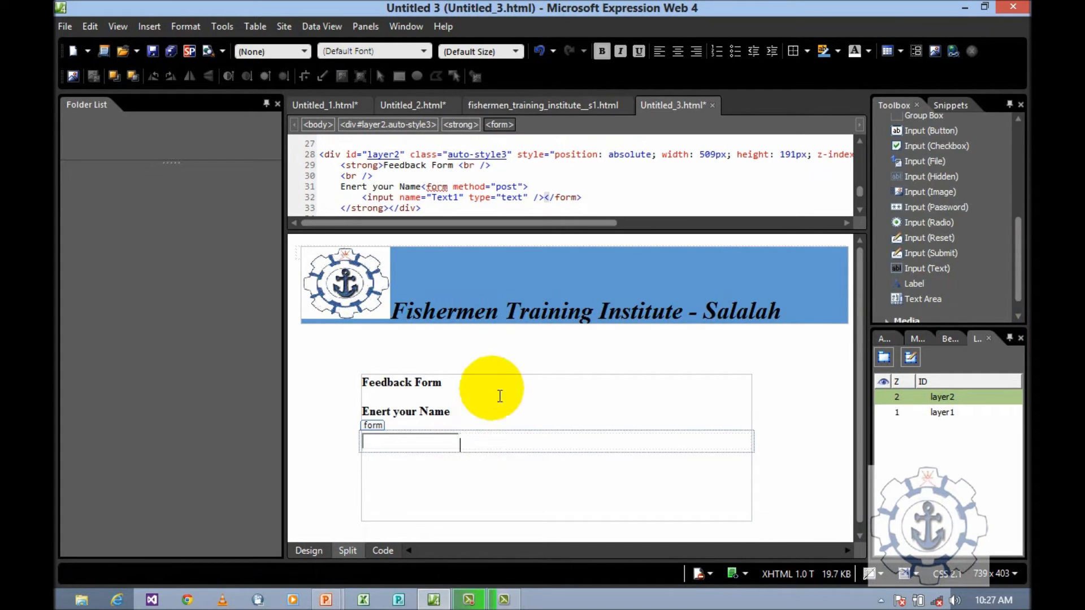
{"action": "left_click", "coordinate": [583, 196]}
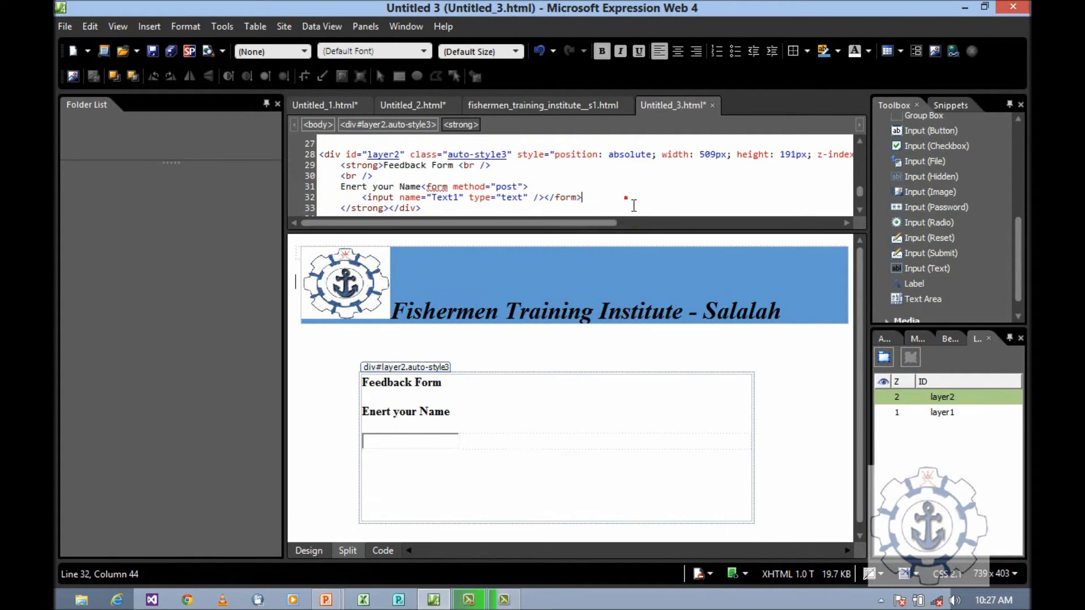
{"action": "left_click", "coordinate": [410, 440]}
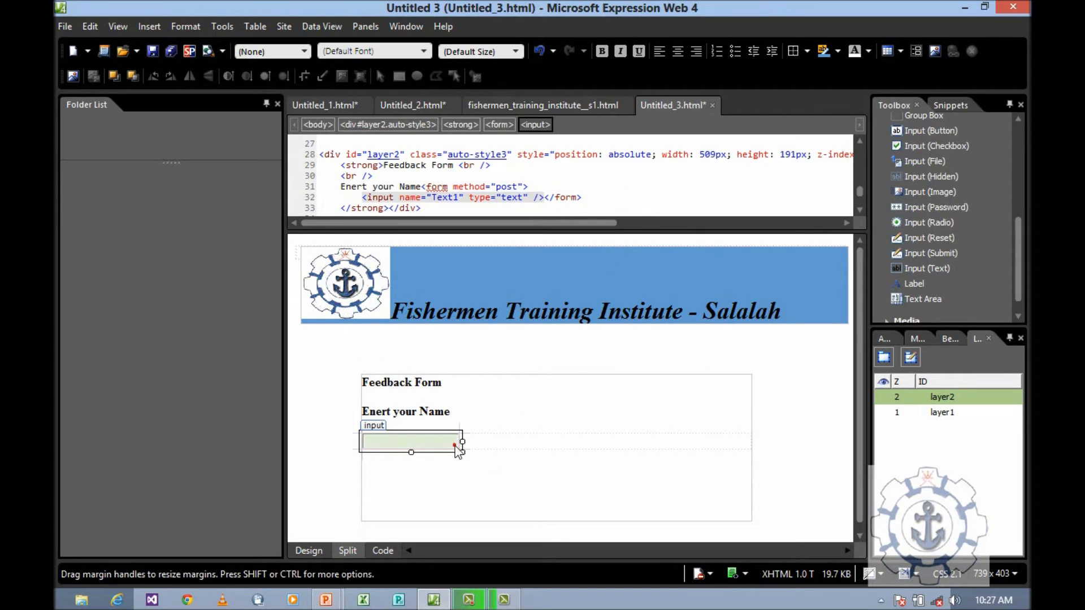
{"action": "key", "text": "Delete"}
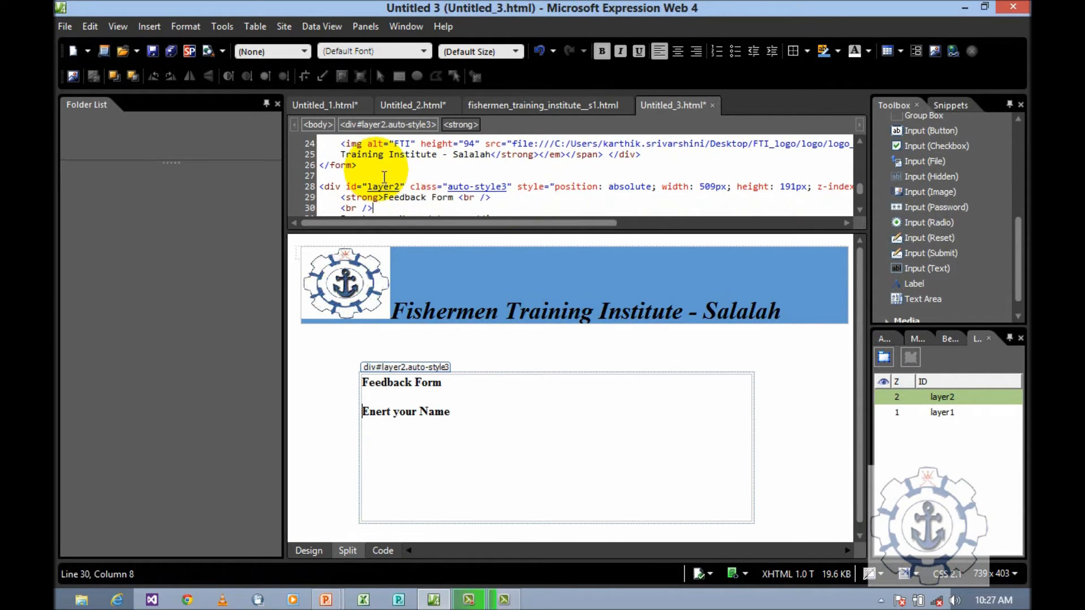
{"action": "left_click", "coordinate": [360, 165]}
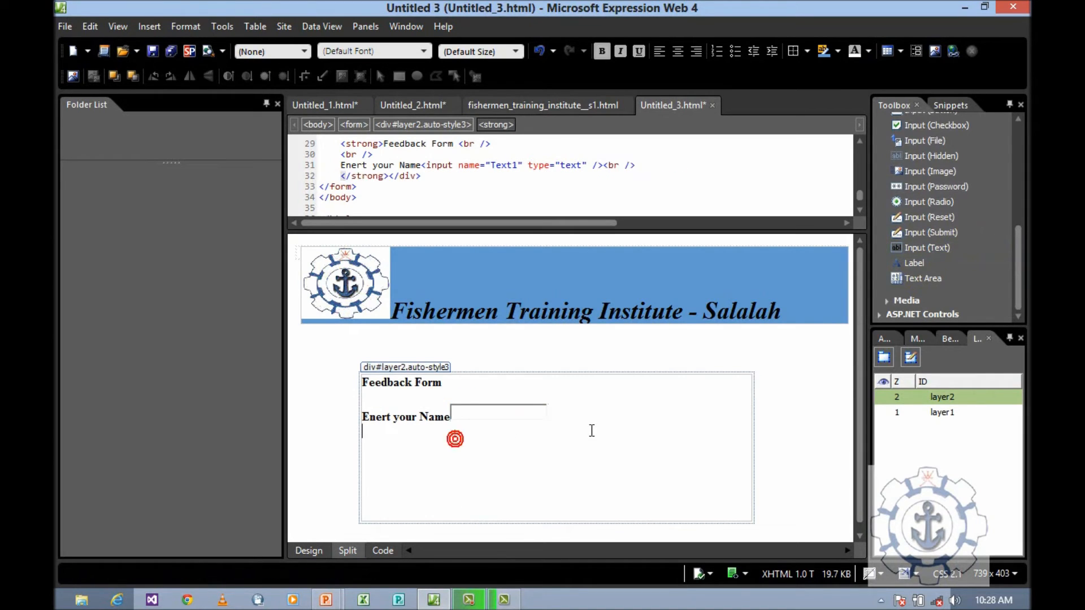
Step: Add the 'Ener your Address' label and move below the address box
{"action": "type", "text": "Enert"}
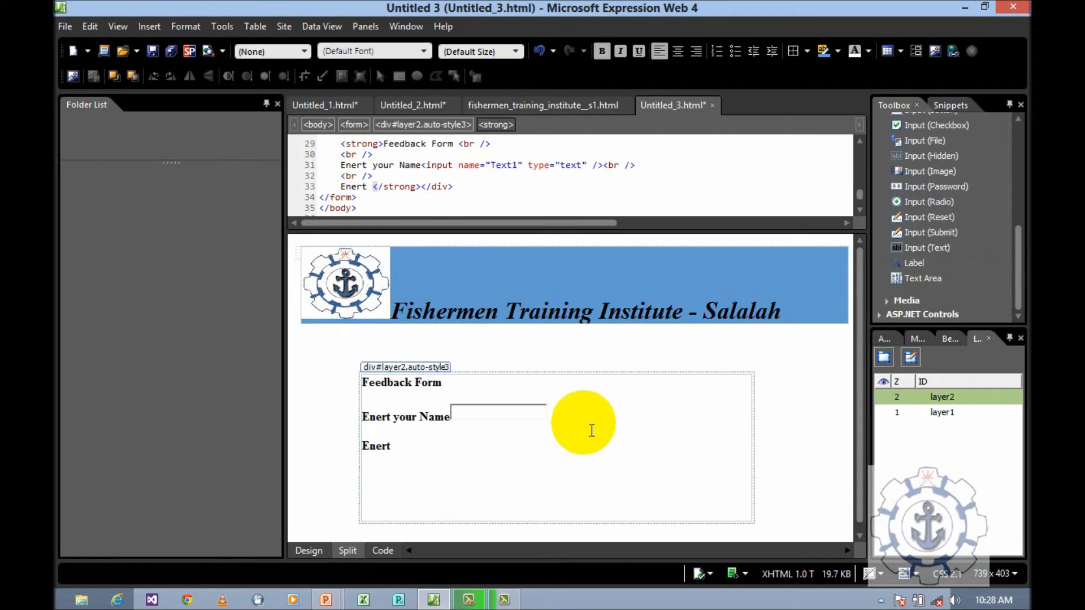
{"action": "type", "text": "your Ad"}
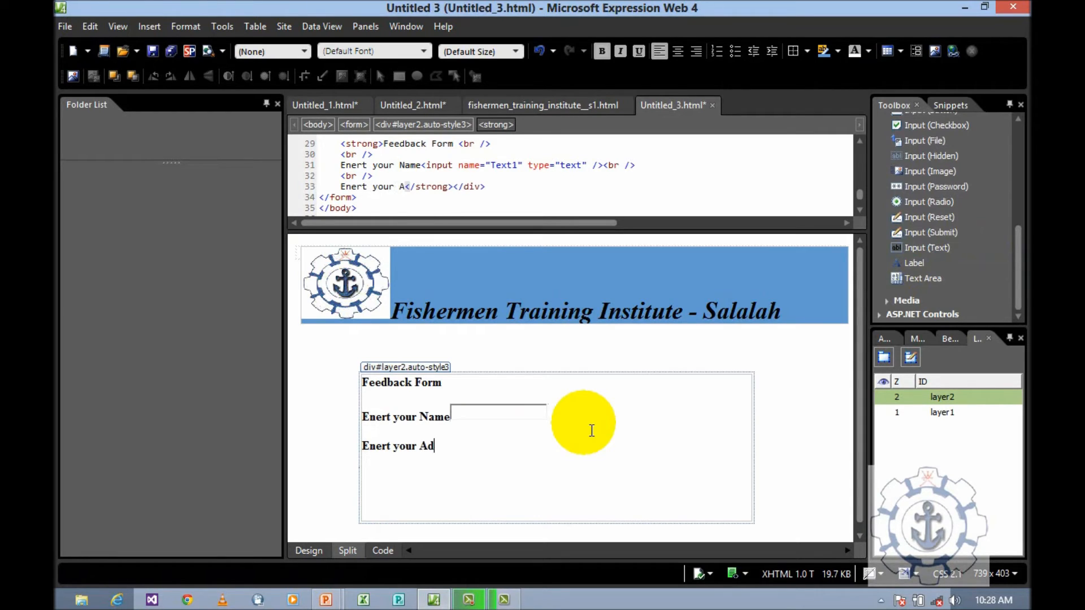
{"action": "type", "text": "ddress"}
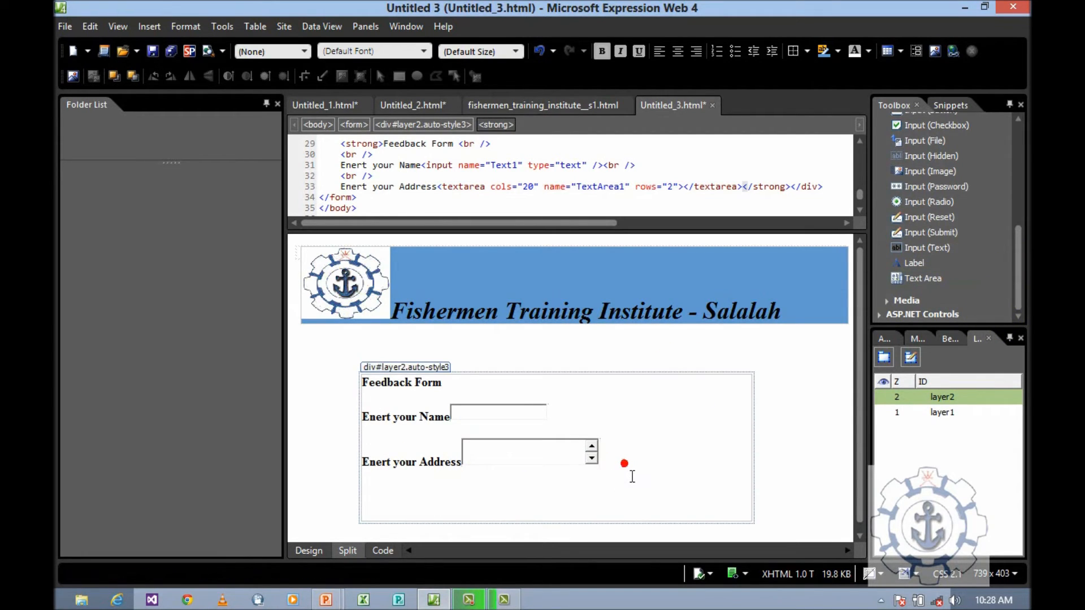
{"action": "left_click", "coordinate": [623, 465]}
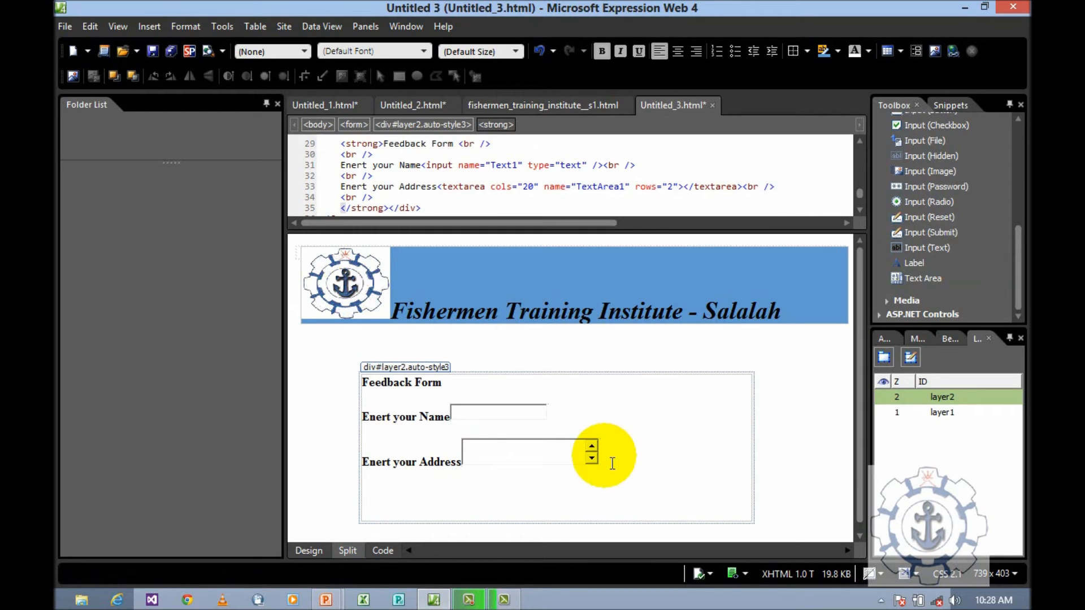
Step: Start the 'Enter your comman...' comments label on the next line
{"action": "type", "text": "Enter"}
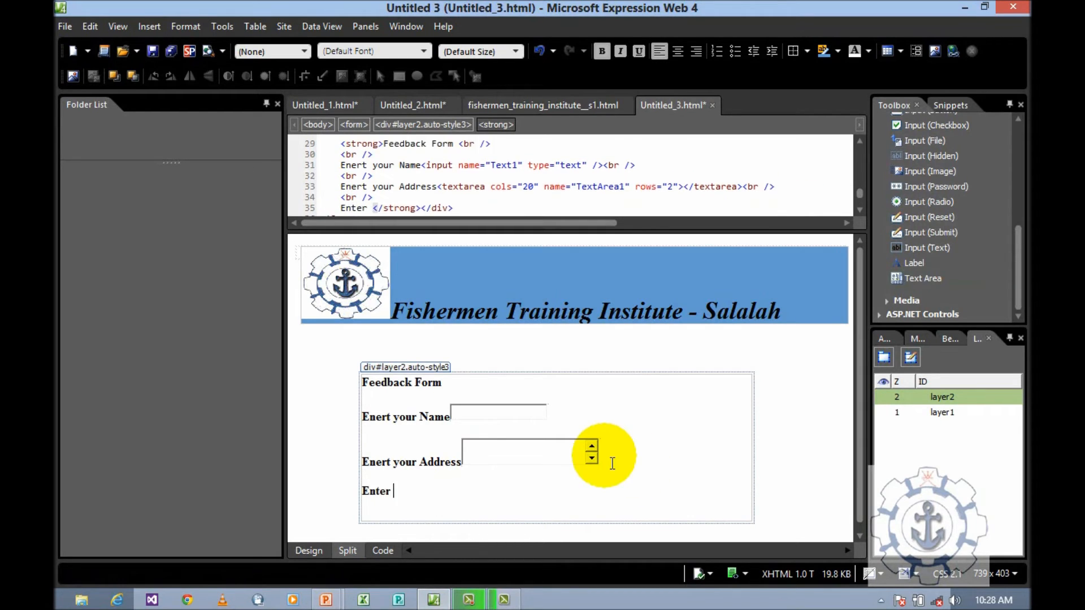
{"action": "type", "text": "your c"}
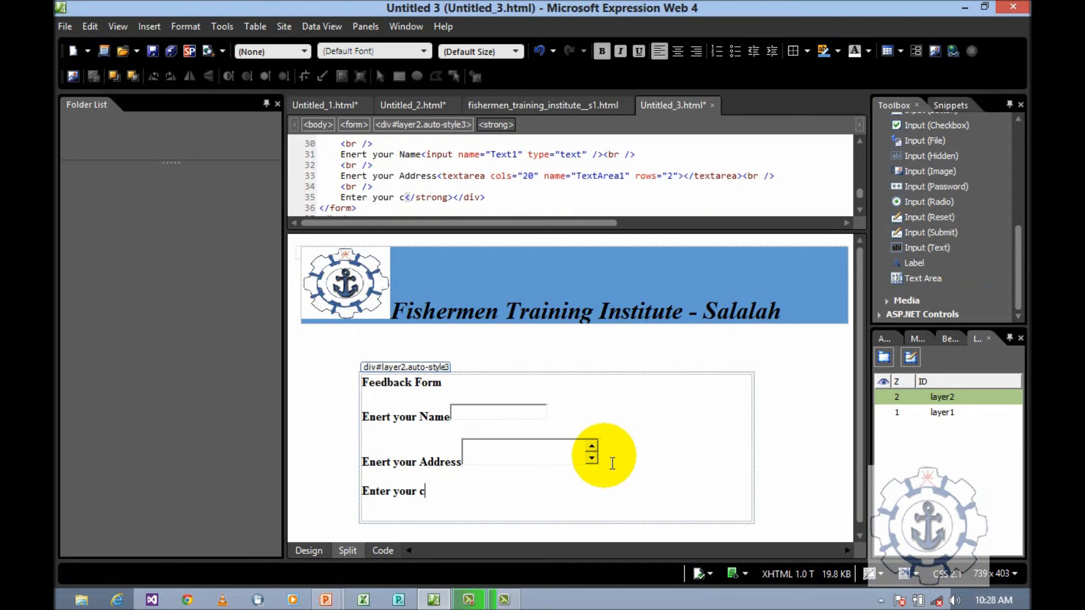
{"action": "type", "text": "omman"}
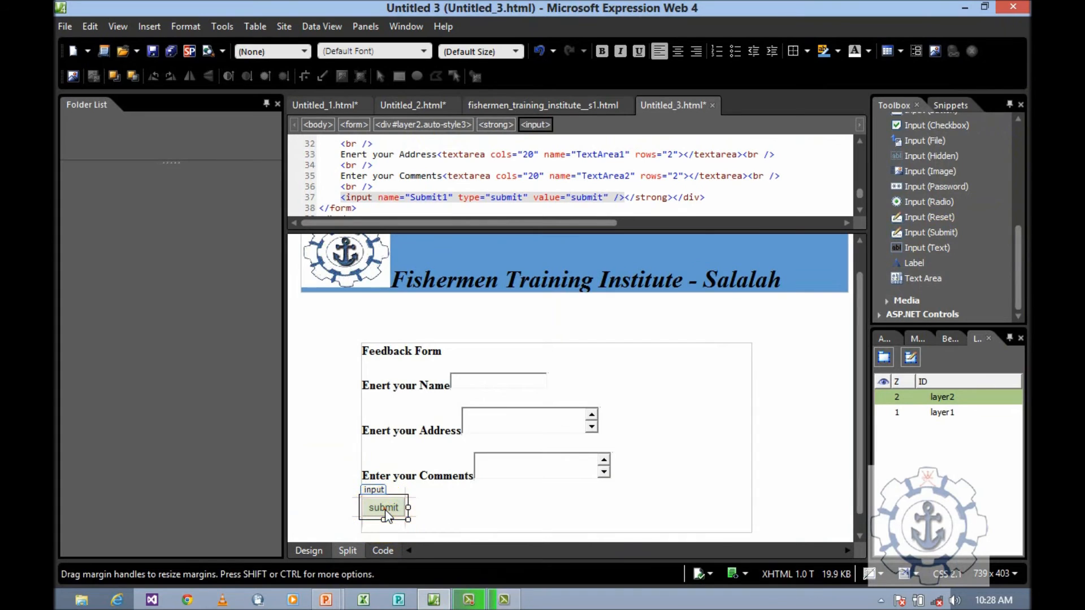
Step: Set the submit button's value/label to Submit in its properties
{"action": "double_click", "coordinate": [383, 508]}
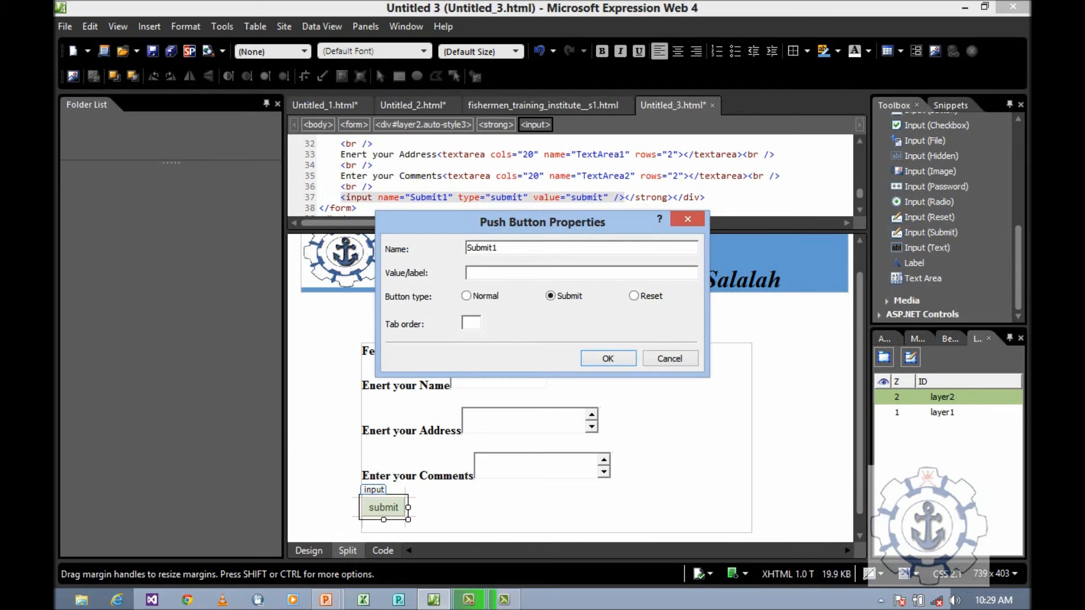
{"action": "left_click", "coordinate": [580, 272]}
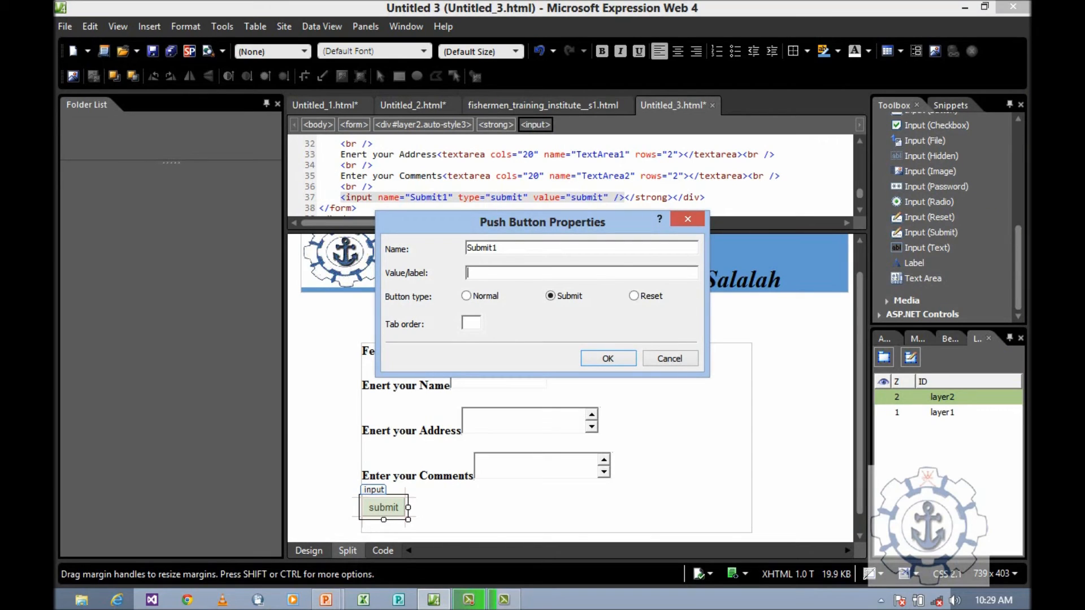
{"action": "type", "text": "Submit"}
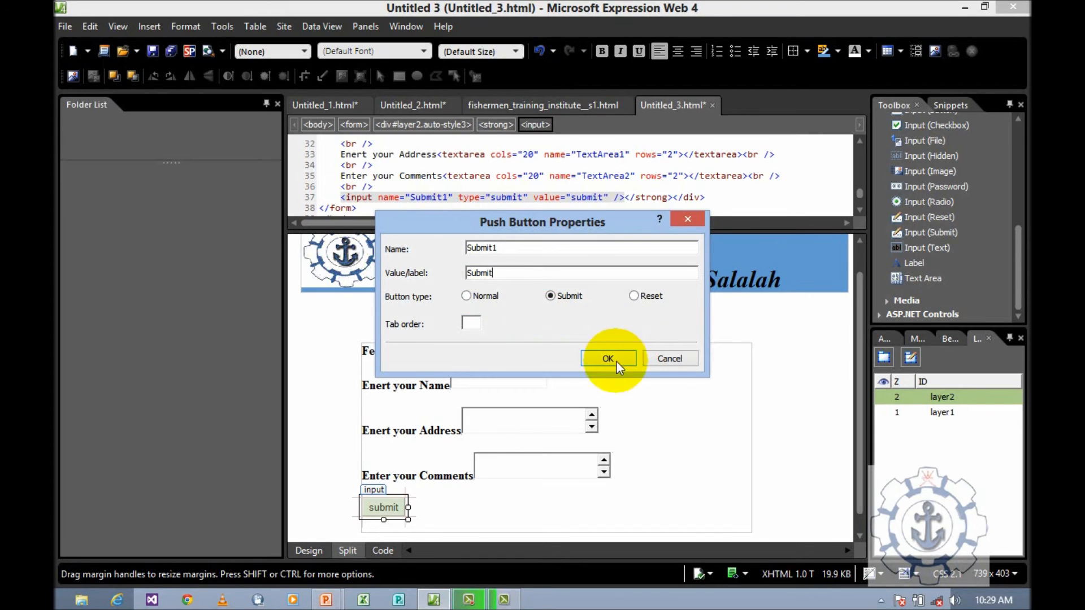
{"action": "left_click", "coordinate": [609, 359]}
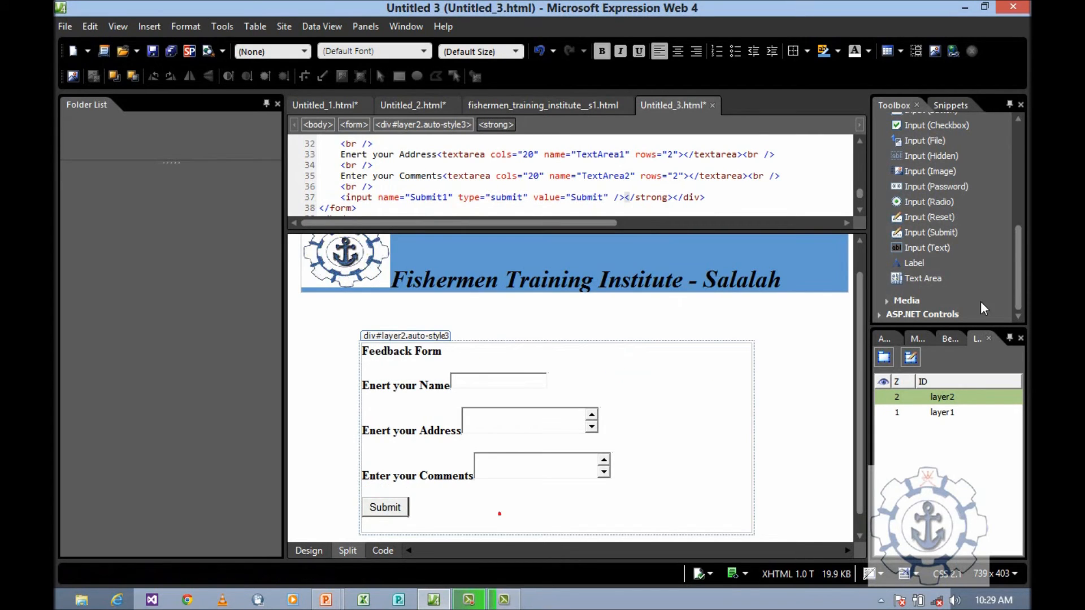
Step: Add a Reset button beside Submit and label it "Reset" via Push Button Properties
{"action": "double_click", "coordinate": [926, 217]}
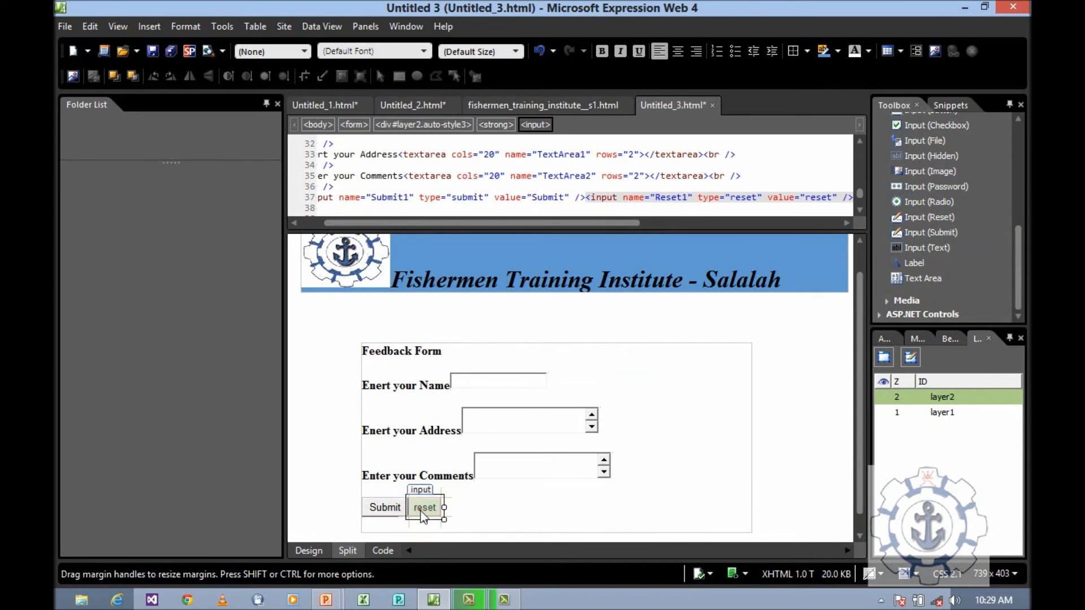
{"action": "double_click", "coordinate": [423, 507]}
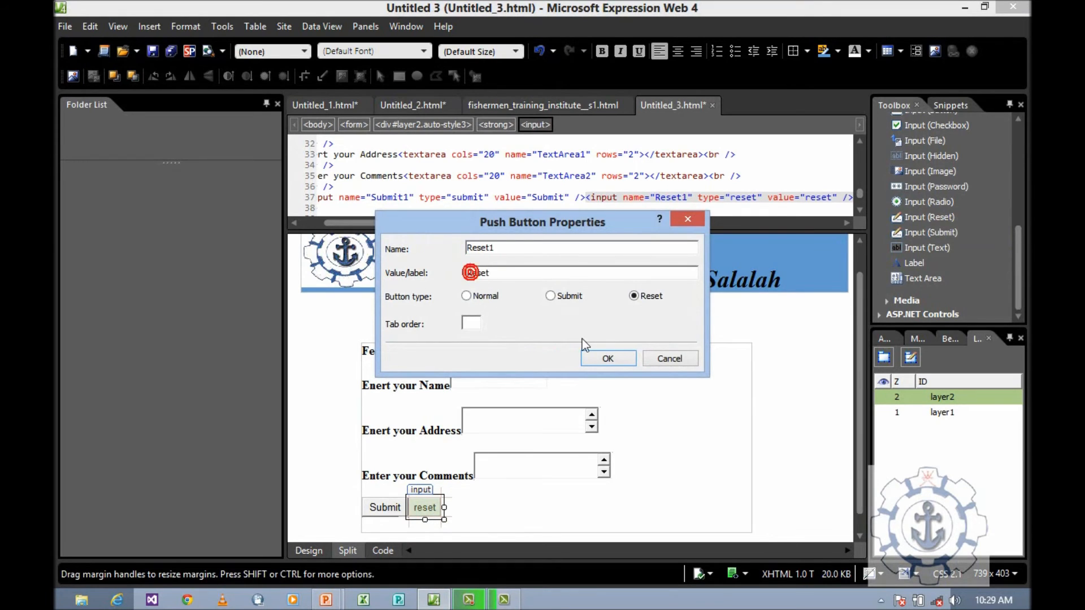
{"action": "left_click", "coordinate": [607, 358]}
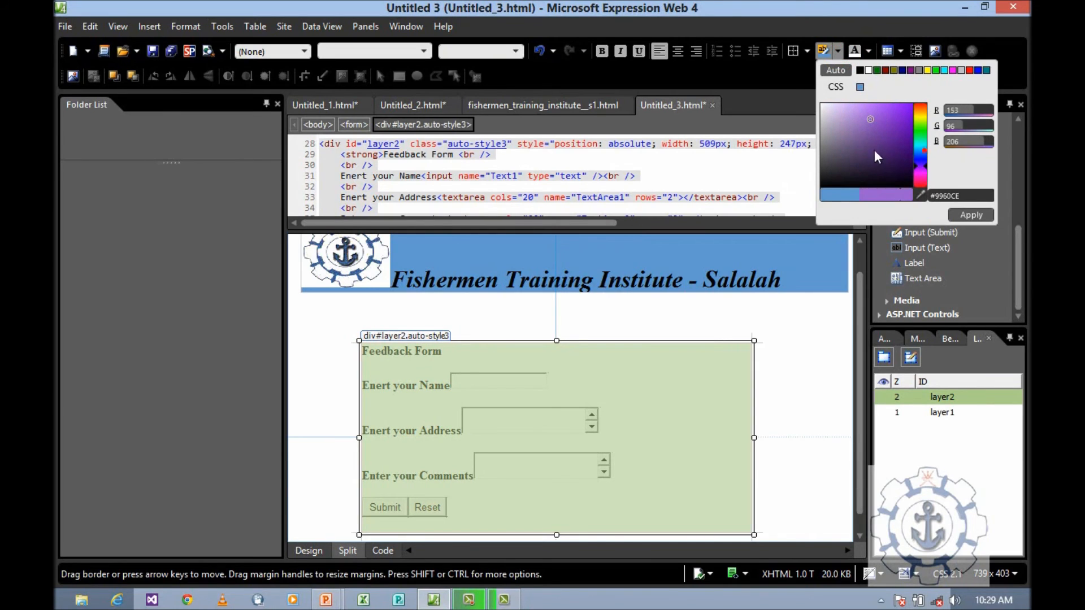
Step: Give layer2 a purple background and nudge it up and right, settling just below the header
{"action": "left_click", "coordinate": [970, 214]}
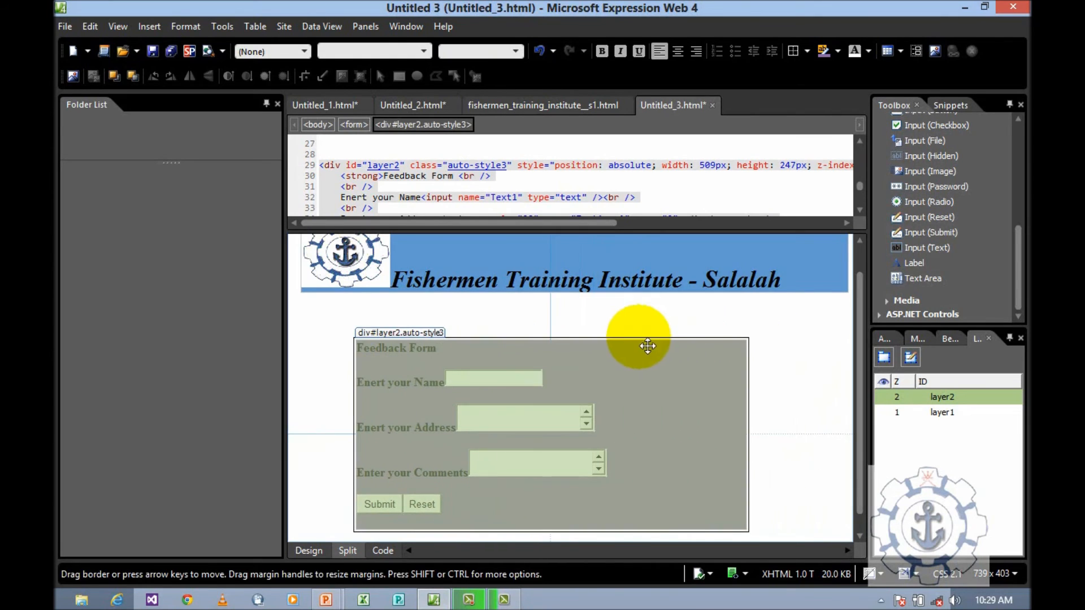
{"action": "left_click_drag", "start_coordinate": [649, 345], "coordinate": [745, 318]}
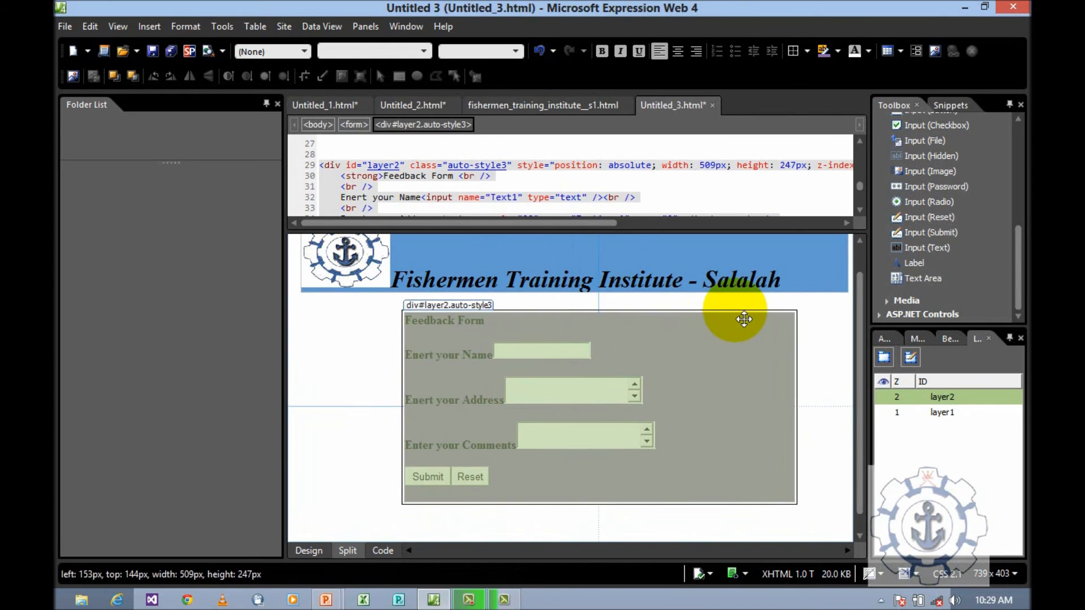
{"action": "left_click_drag", "start_coordinate": [744, 319], "coordinate": [727, 337]}
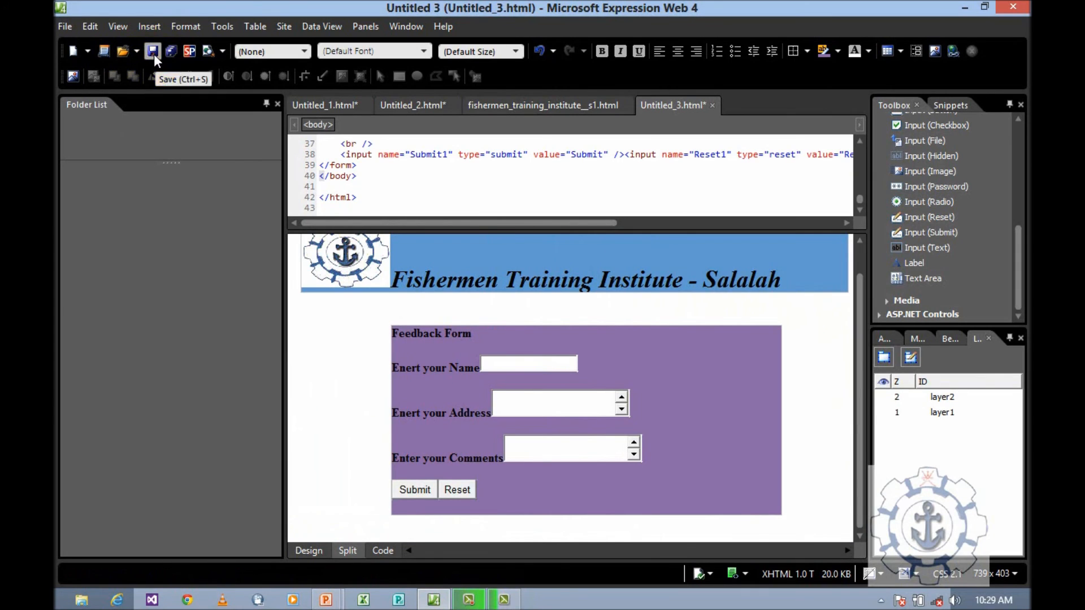
Step: Start saving the page and create a new folder named Layer Ex2 for it
{"action": "left_click", "coordinate": [152, 51]}
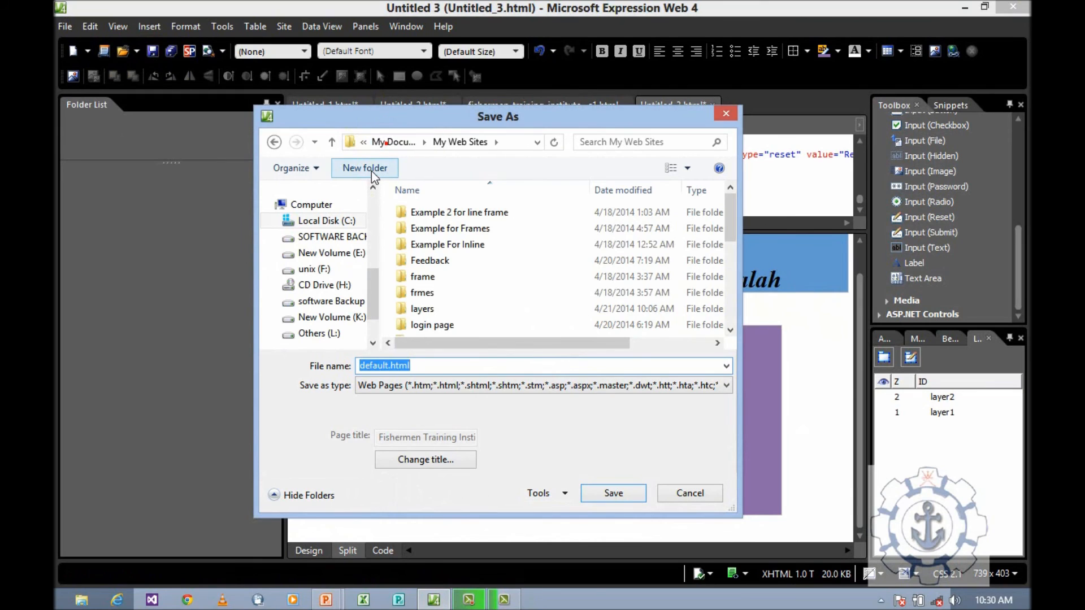
{"action": "left_click", "coordinate": [365, 167]}
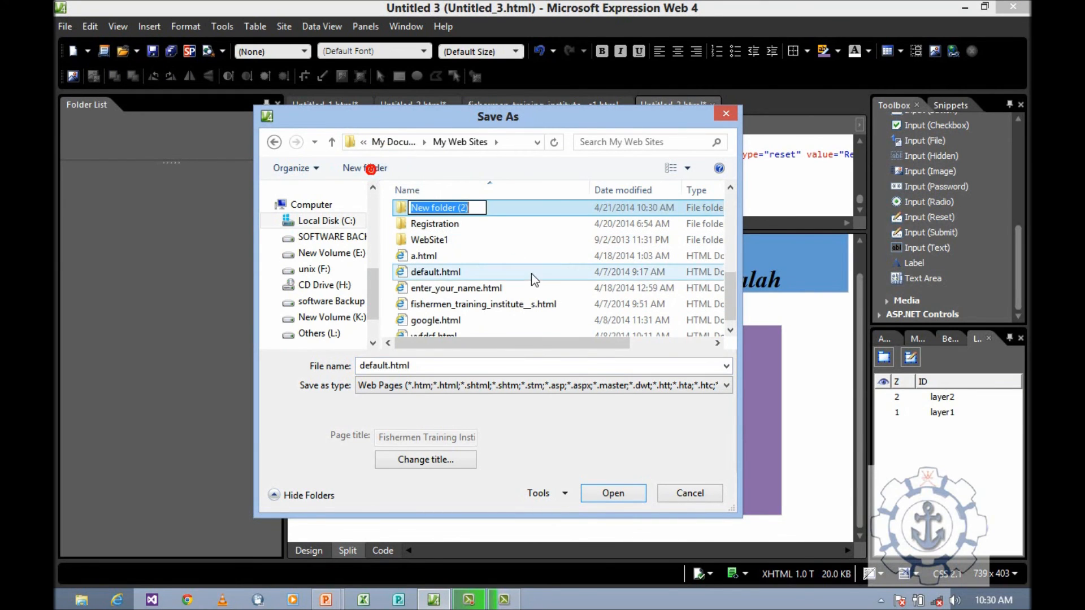
{"action": "type", "text": "Layer Ex2"}
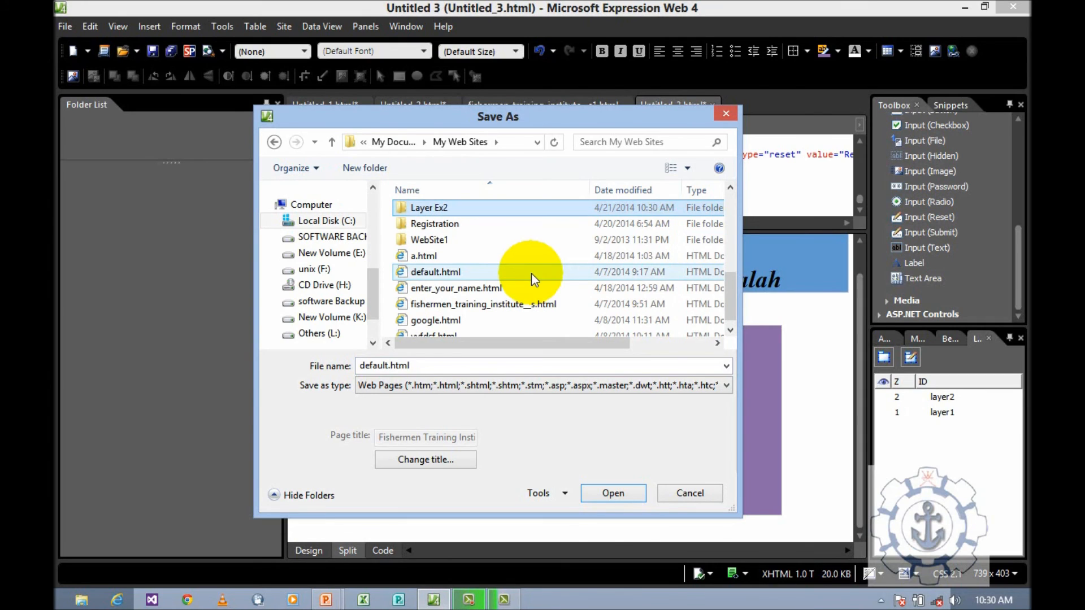
{"action": "double_click", "coordinate": [429, 208]}
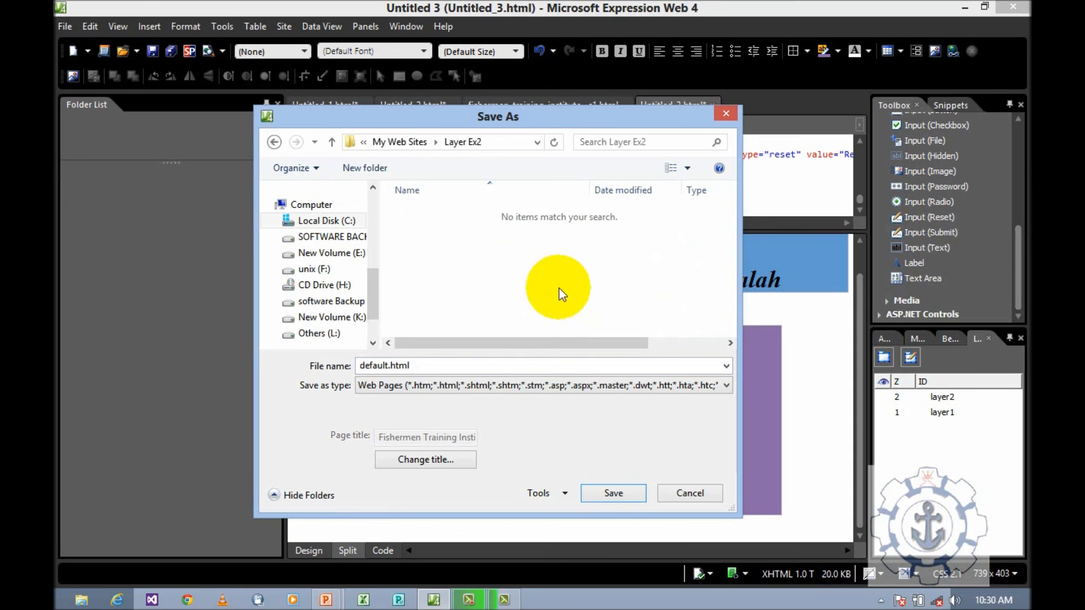
Step: Save the page as Layer.html inside the Layer Ex2 folder
{"action": "left_click", "coordinate": [459, 365]}
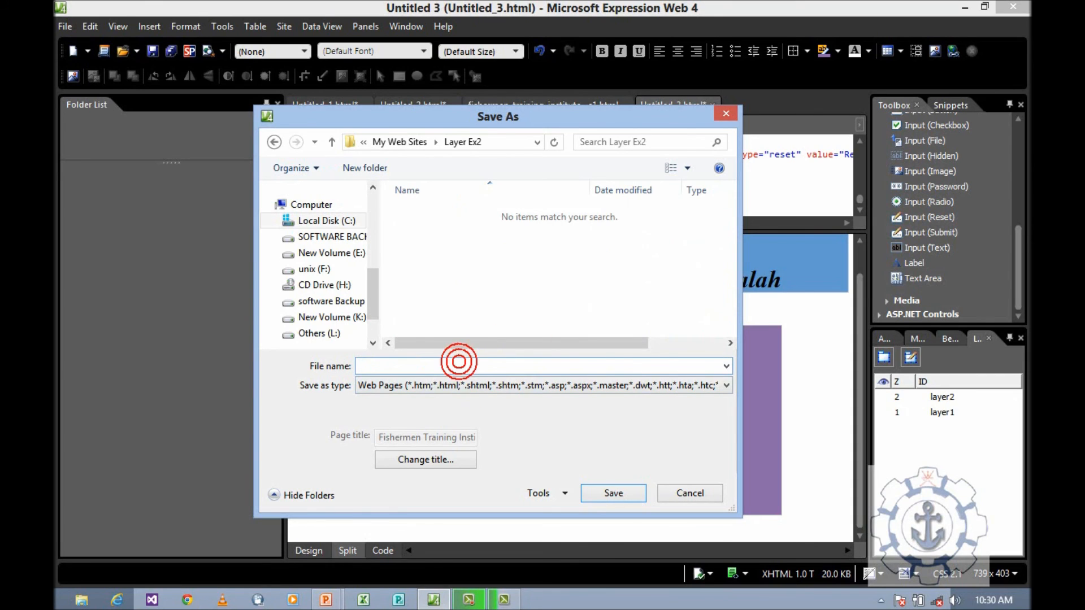
{"action": "type", "text": "Layer"}
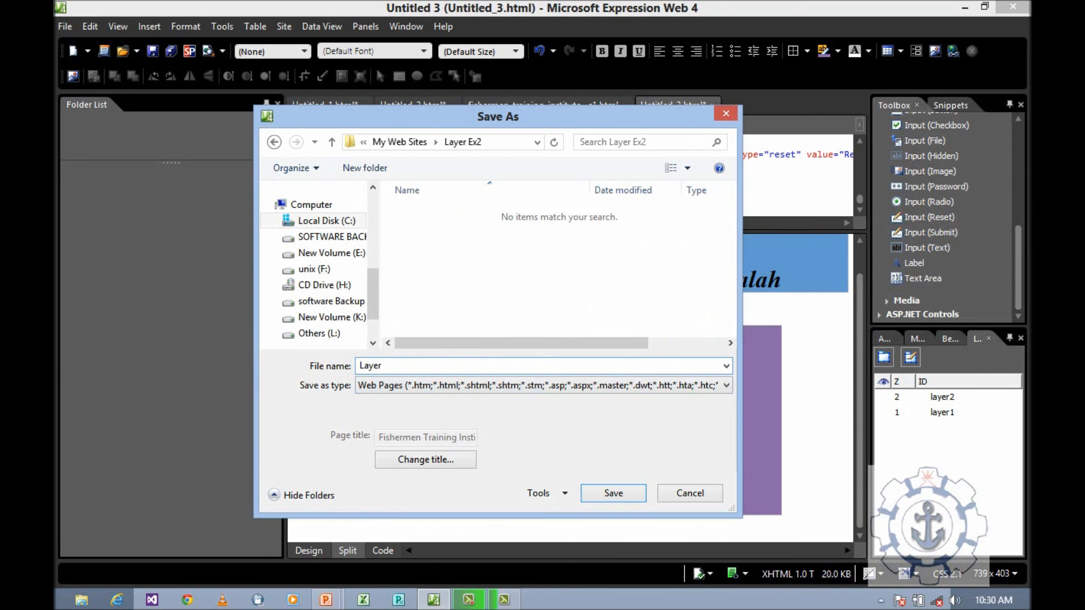
{"action": "left_click", "coordinate": [612, 493]}
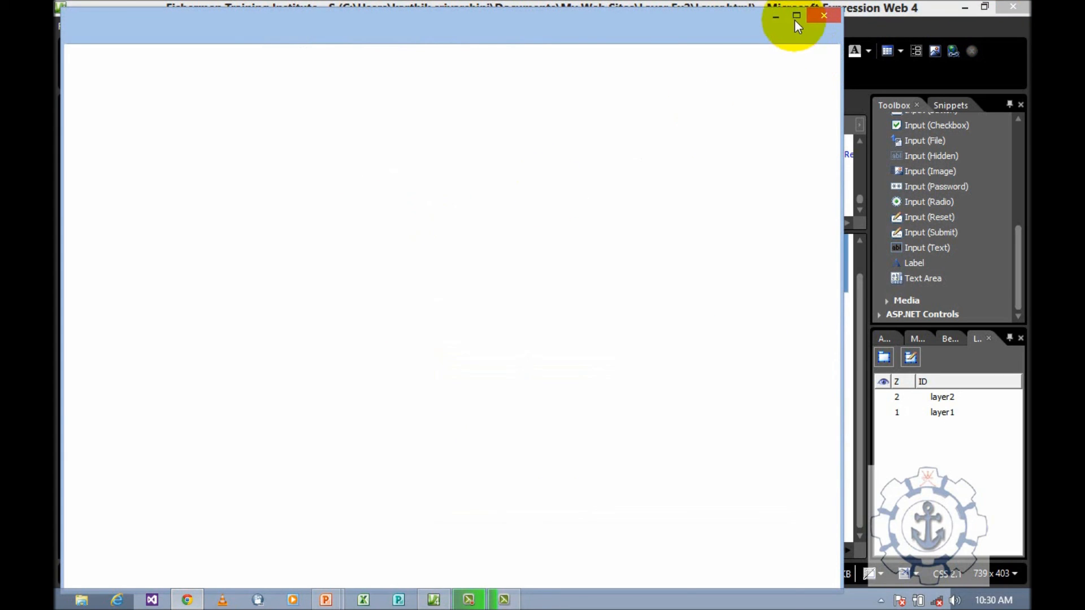
Step: Maximize Chrome and fill the form with name karthik, address Fishermen Training Salal, comment good
{"action": "left_click", "coordinate": [187, 599]}
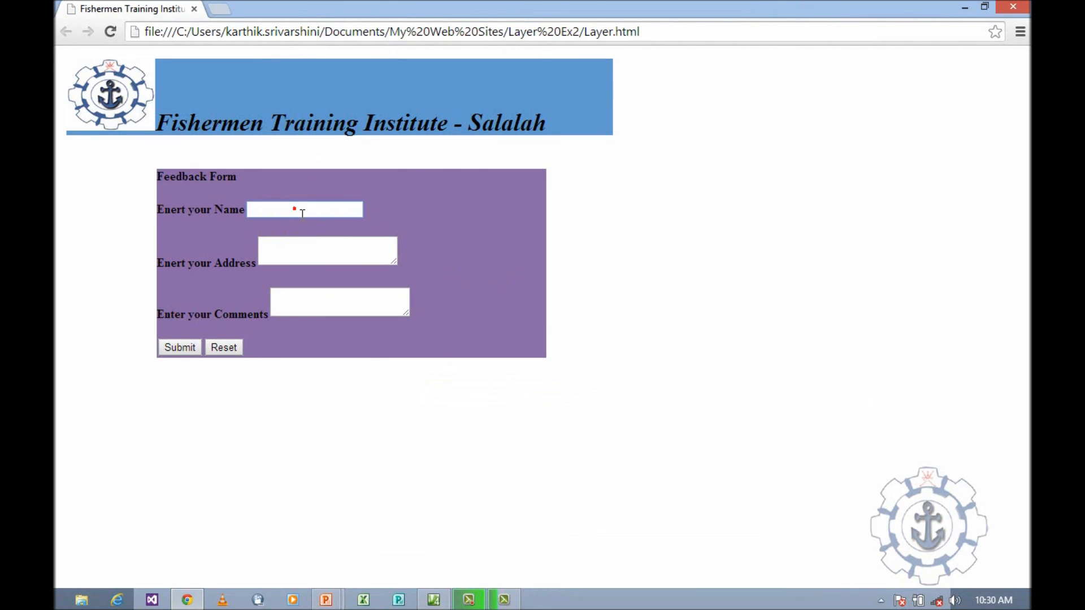
{"action": "type", "text": "dgdasdgs"}
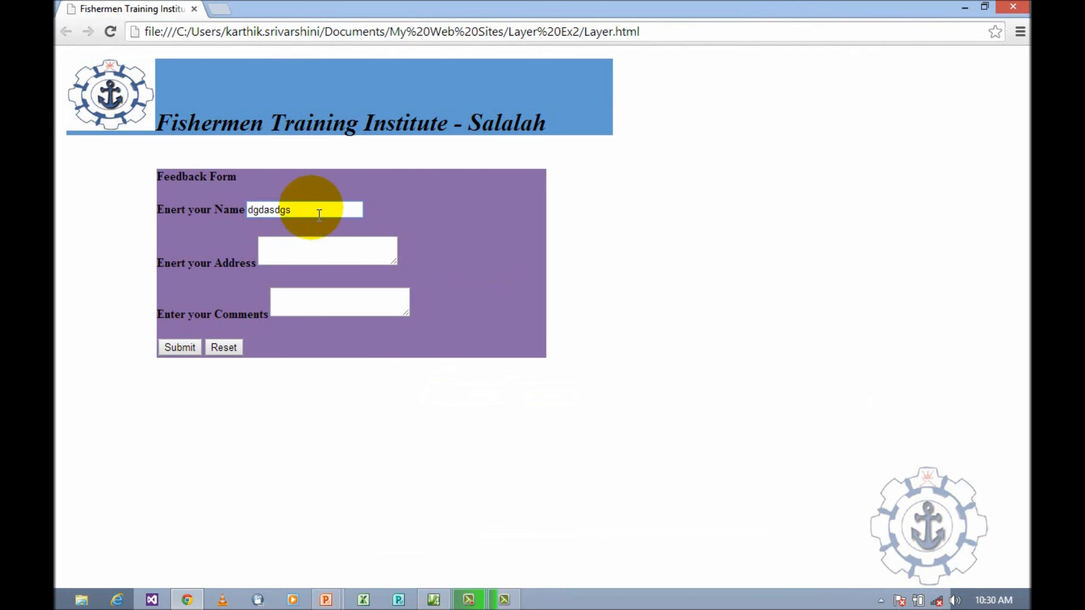
{"action": "type", "text": "k"}
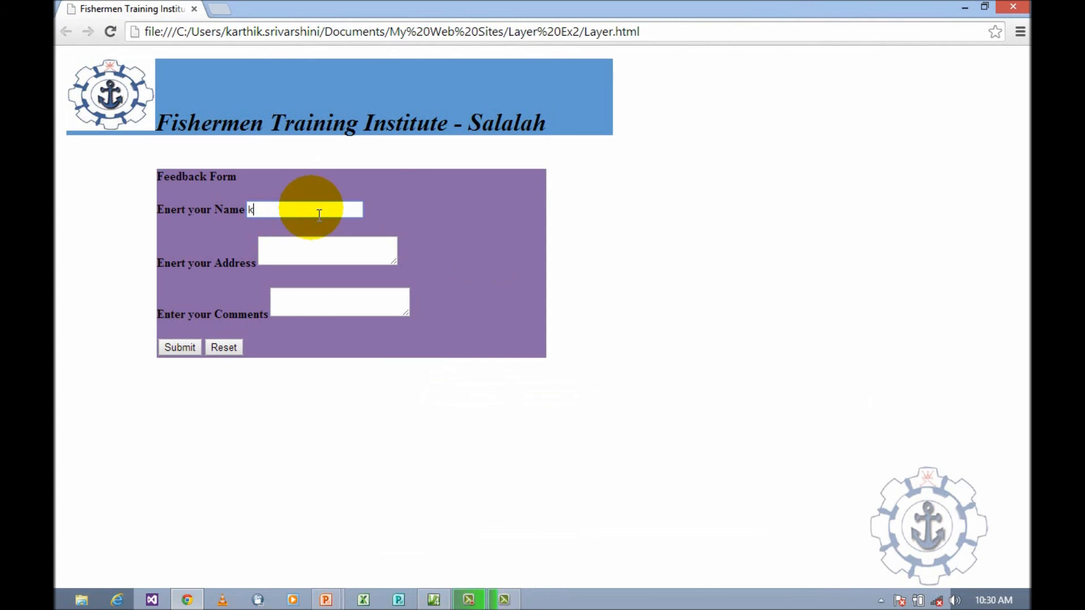
{"action": "type", "text": "arthik"}
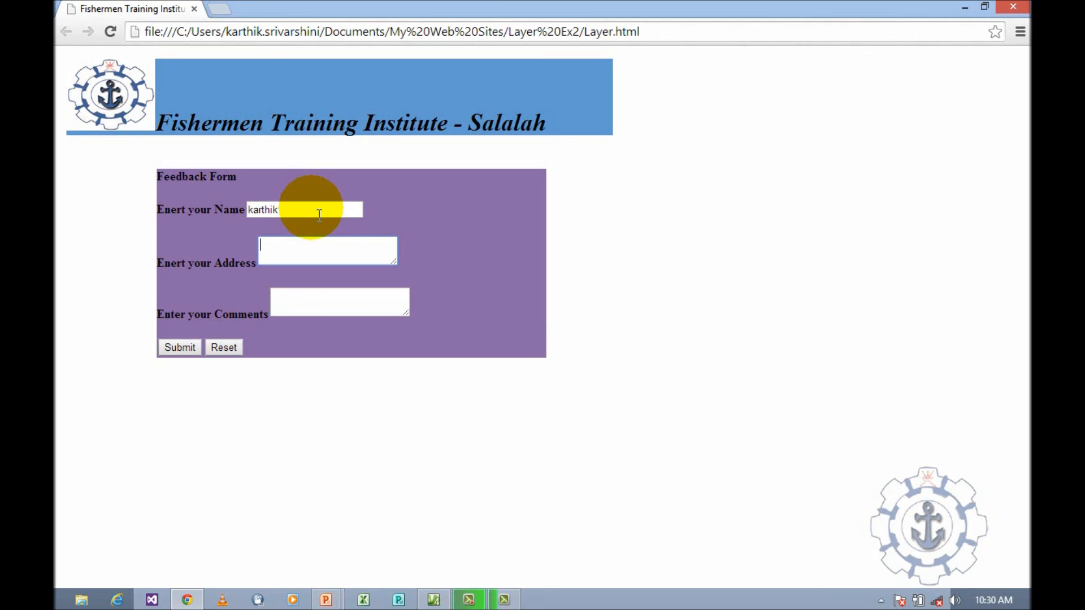
{"action": "type", "text": "Fisher"}
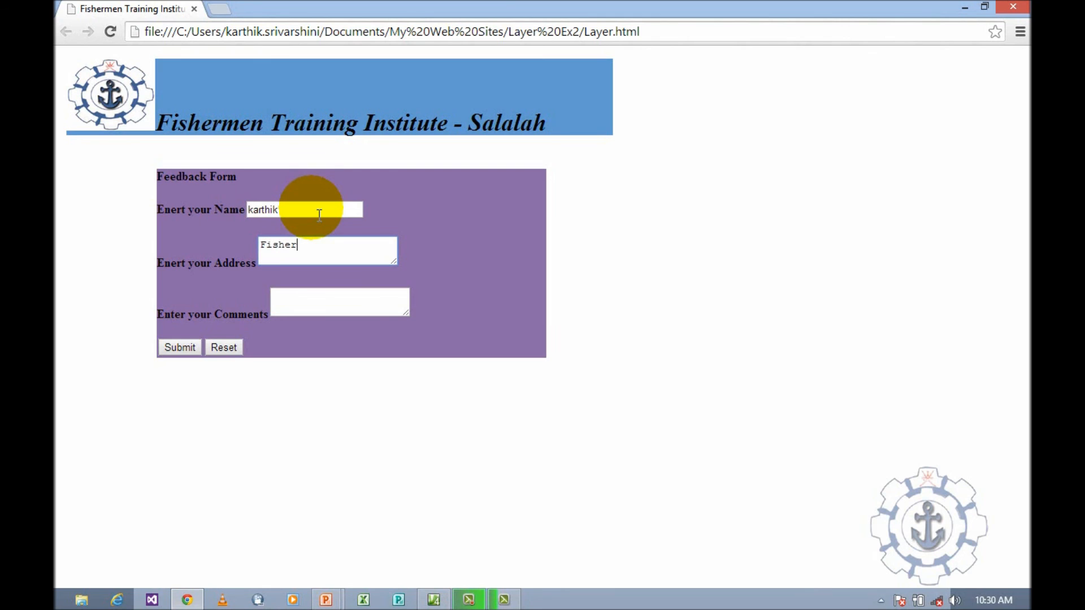
{"action": "type", "text": "men"}
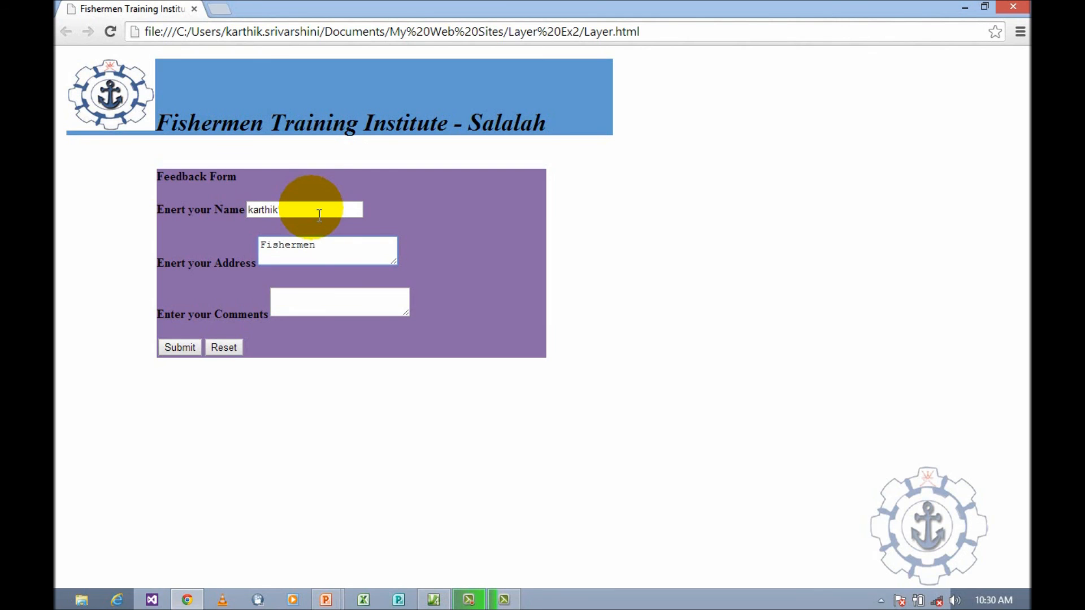
{"action": "type", "text": "Tra"}
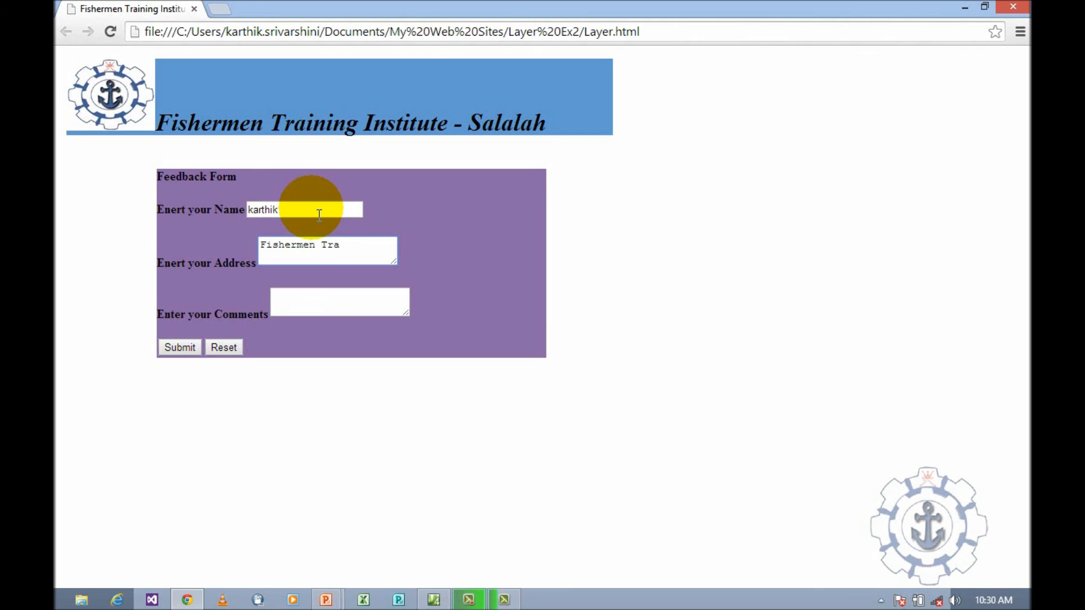
{"action": "type", "text": "ining"}
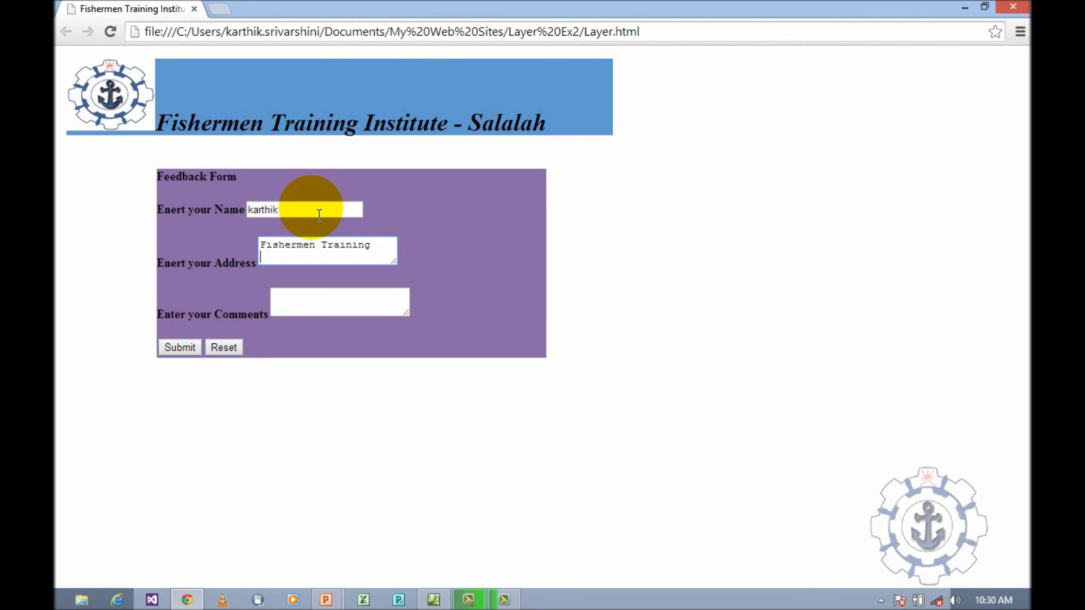
{"action": "type", "text": "Salalah"}
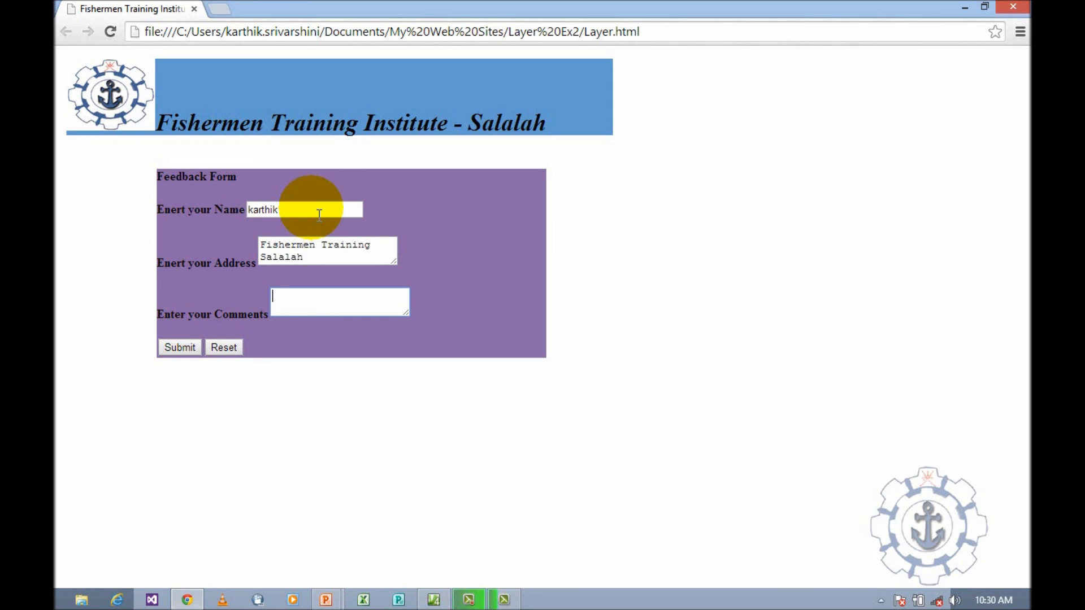
{"action": "type", "text": "good"}
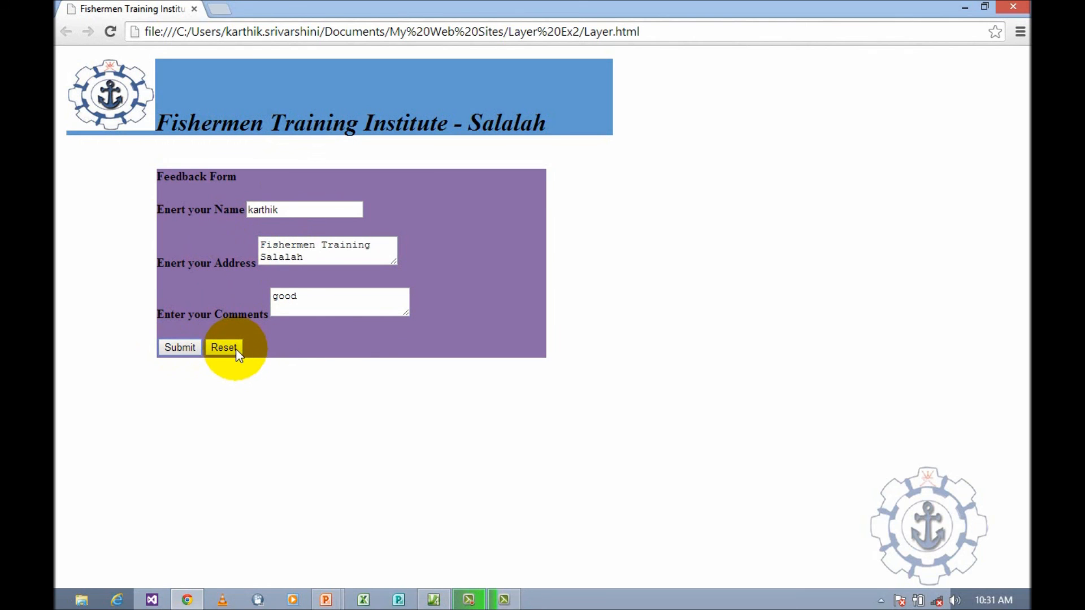
Step: Clear all the entered values with the Reset button
{"action": "left_click", "coordinate": [224, 347]}
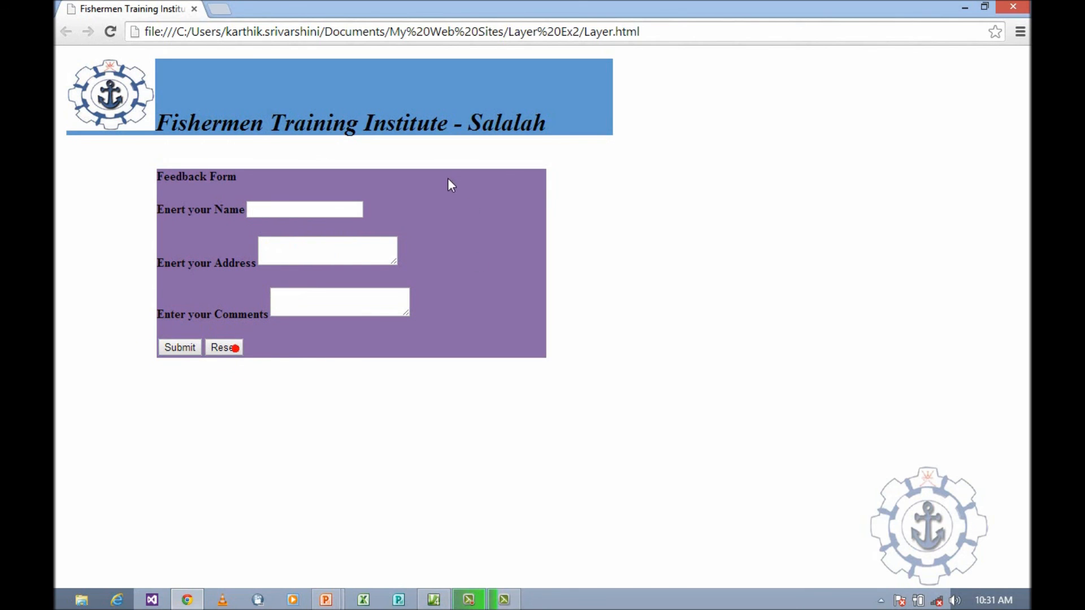